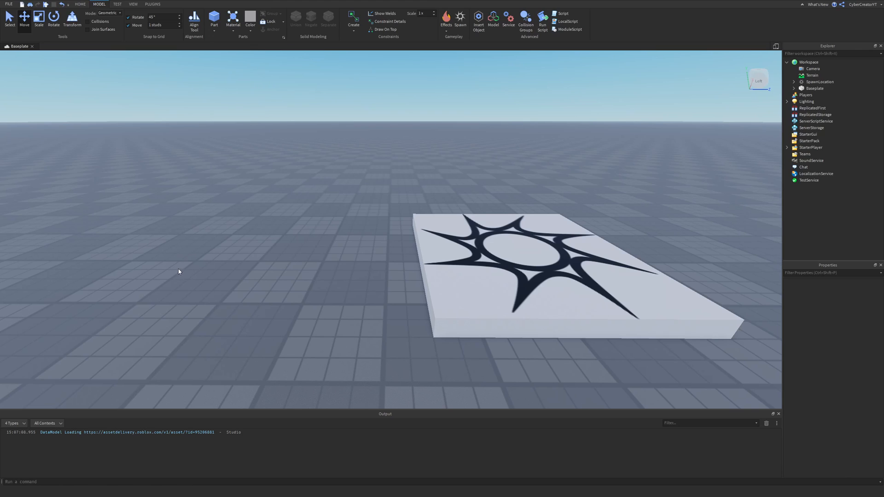
mouse_move(184, 254)
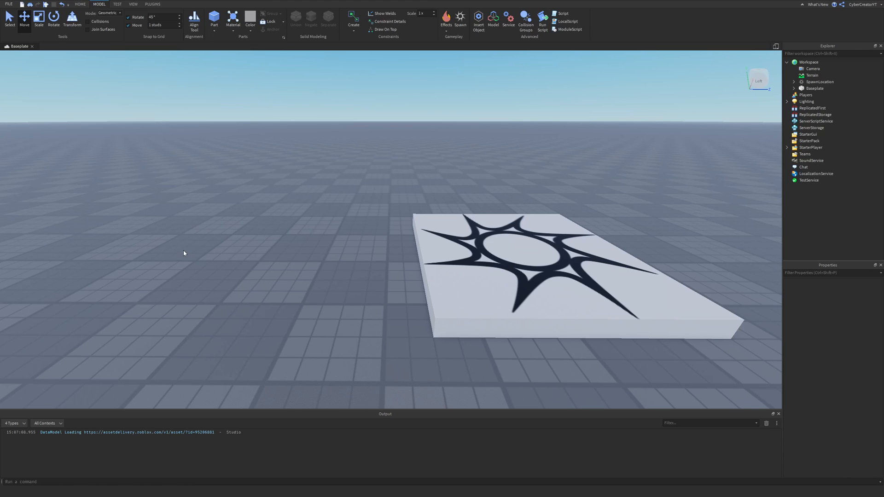
mouse_move(150, 67)
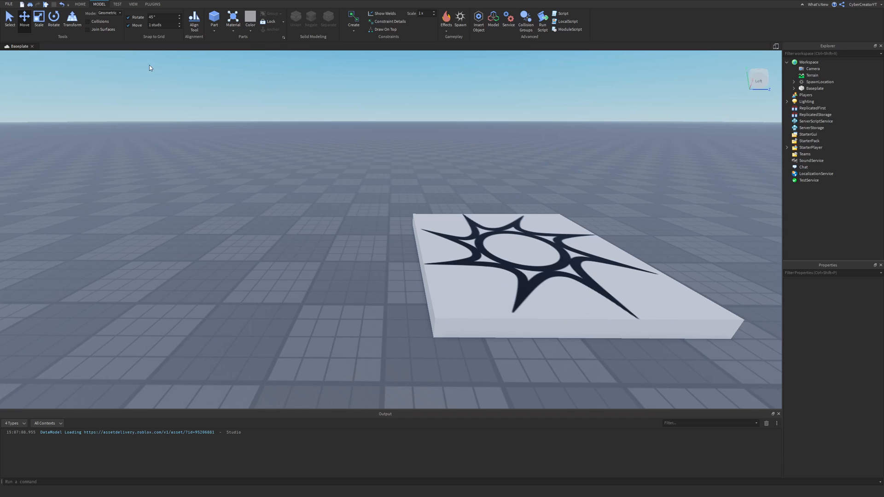
Show the View ribbon with the panel and window display options.
left_click(134, 4)
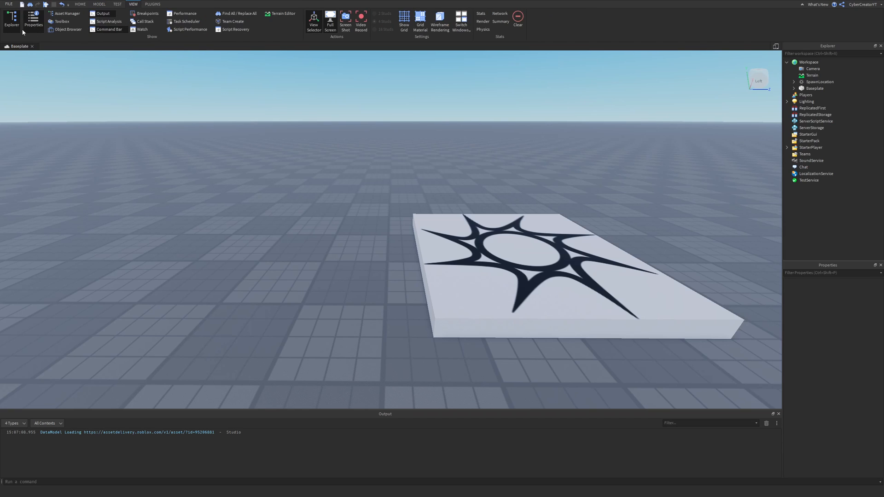
mouse_move(753, 220)
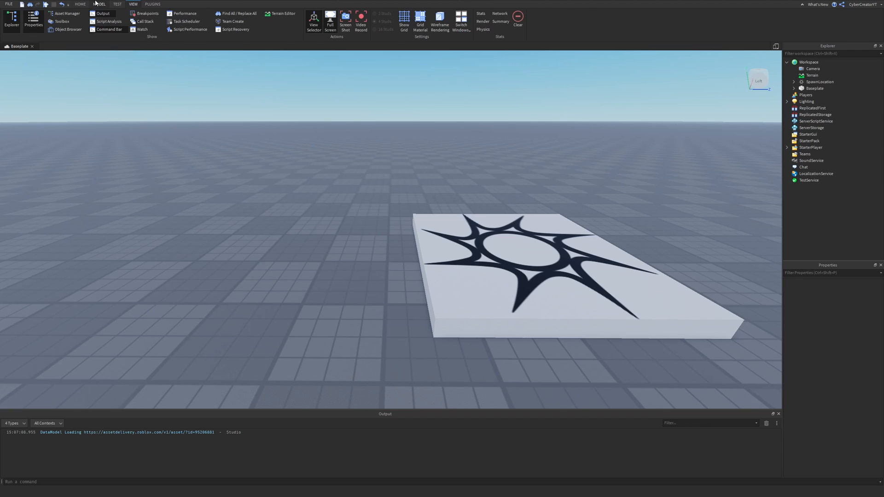
Insert a new block Part from the Model ribbon and select it, showing Size 1, 1, 1.
left_click(99, 4)
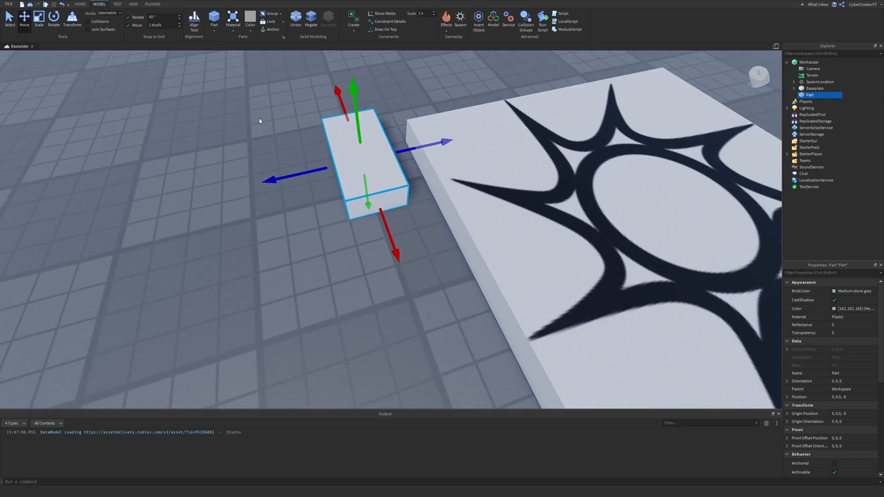
left_click(38, 19)
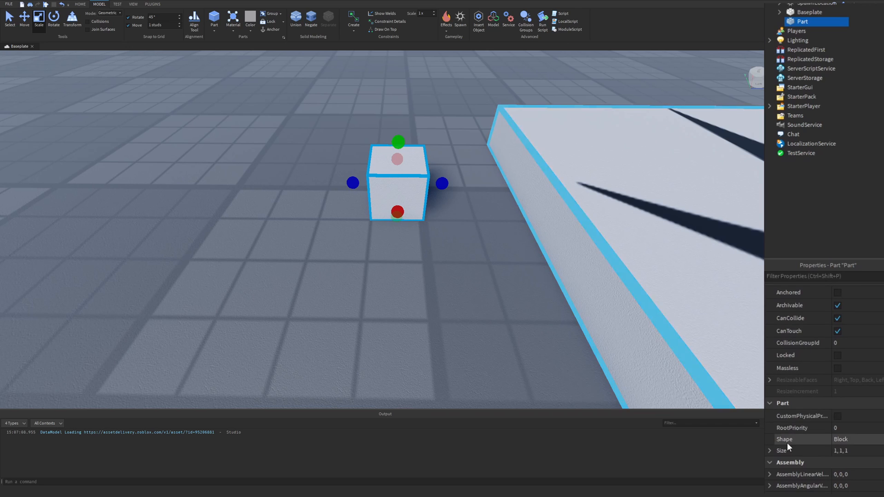
mouse_move(852, 461)
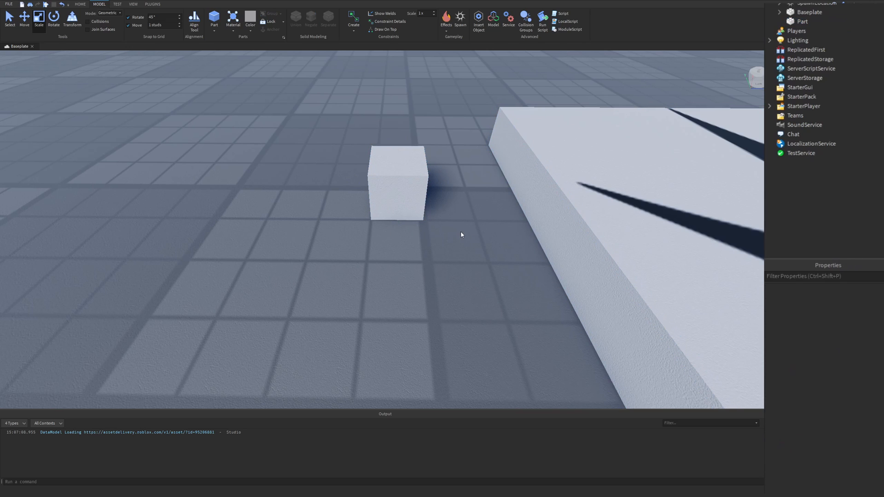
mouse_move(417, 251)
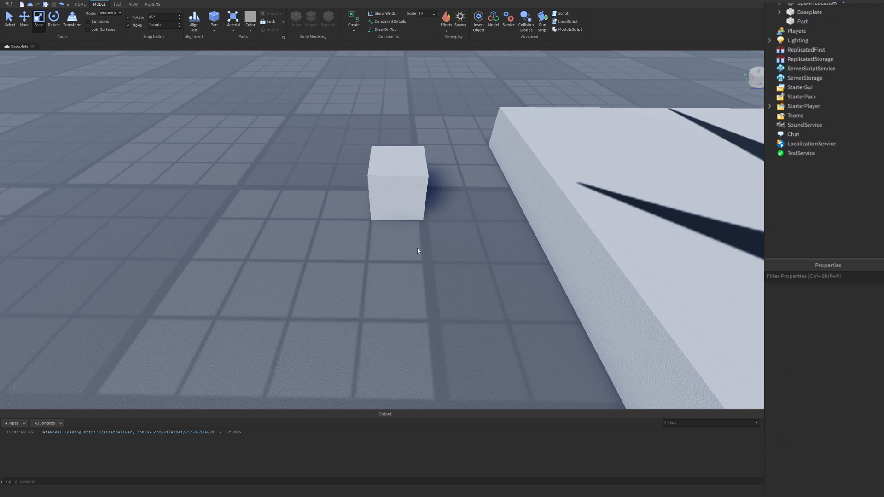
mouse_move(327, 226)
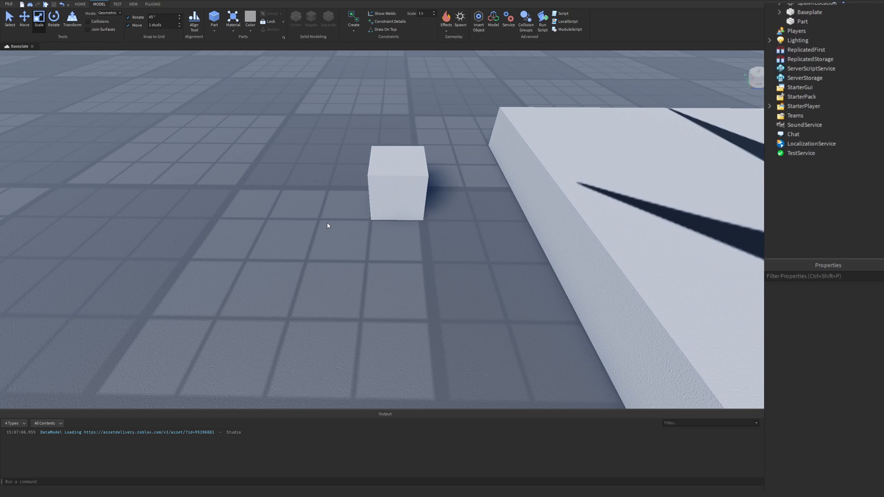
left_click(803, 21)
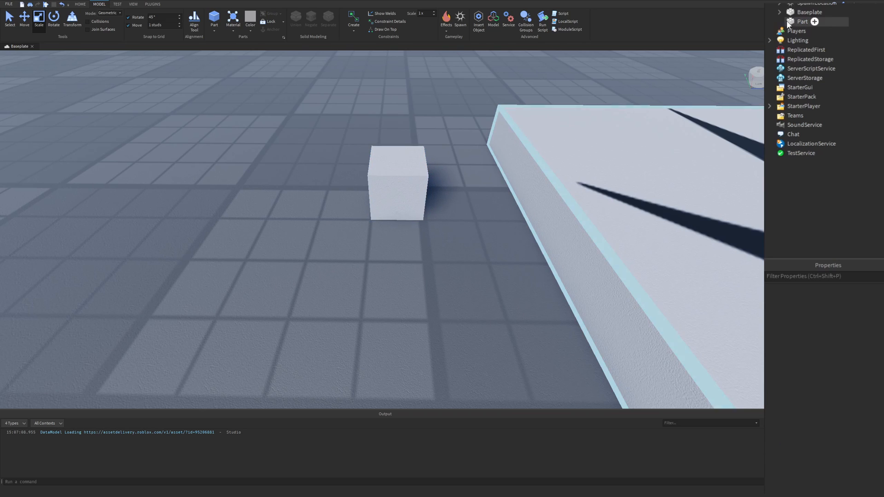
left_click(803, 21)
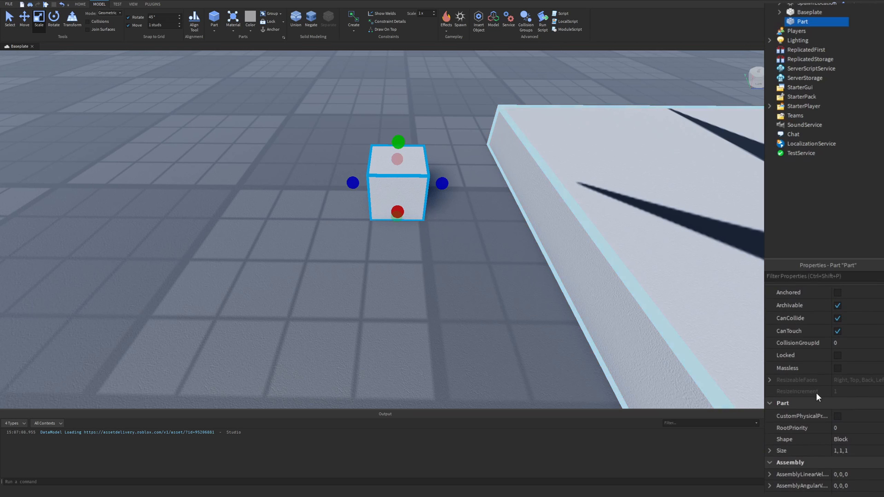
left_click(843, 451)
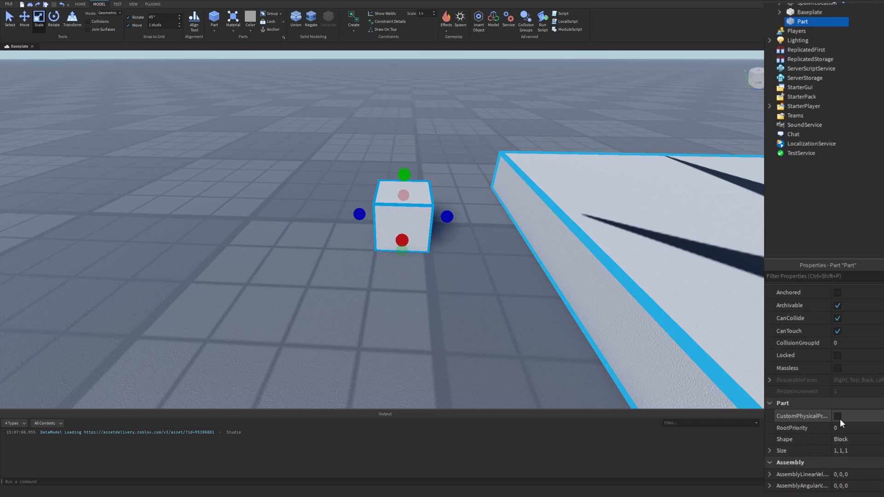
left_click(846, 451)
type("2")
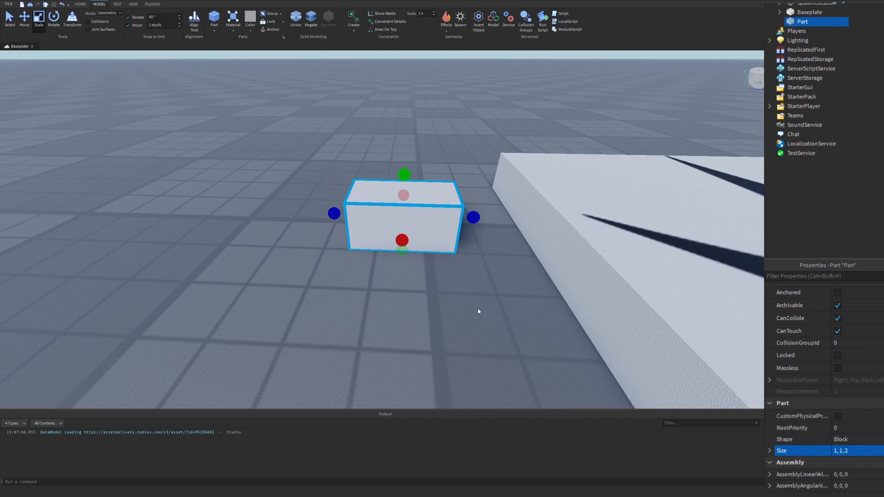
mouse_move(473, 218)
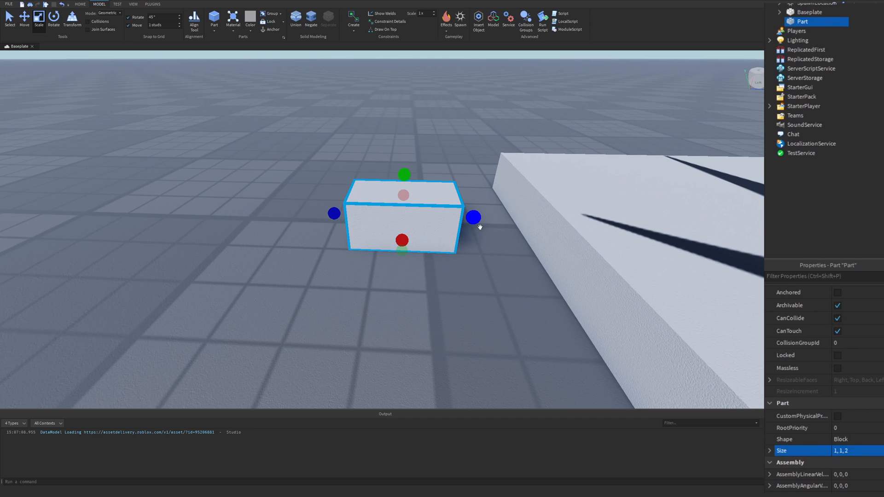
left_click_drag(473, 217, 446, 217)
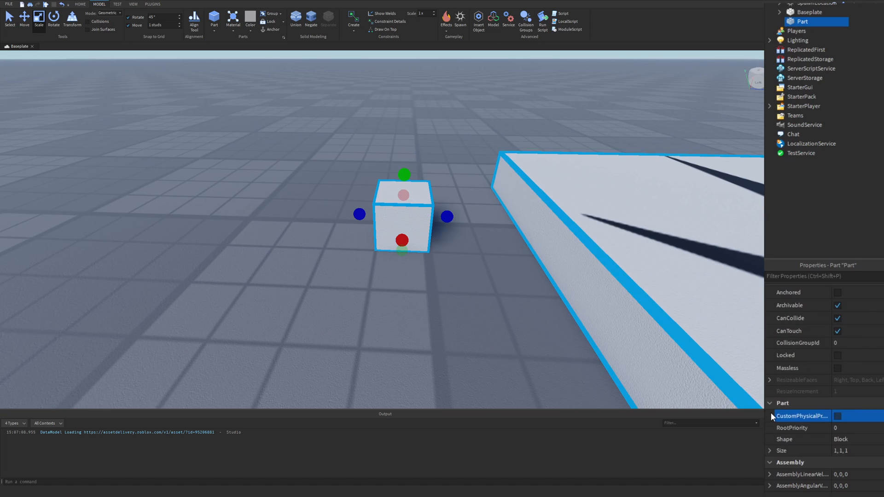
Expand the part's Position and change Z from -8.5 to -7.5, giving 3.5, 0.5, -7.5.
scroll("down", 3)
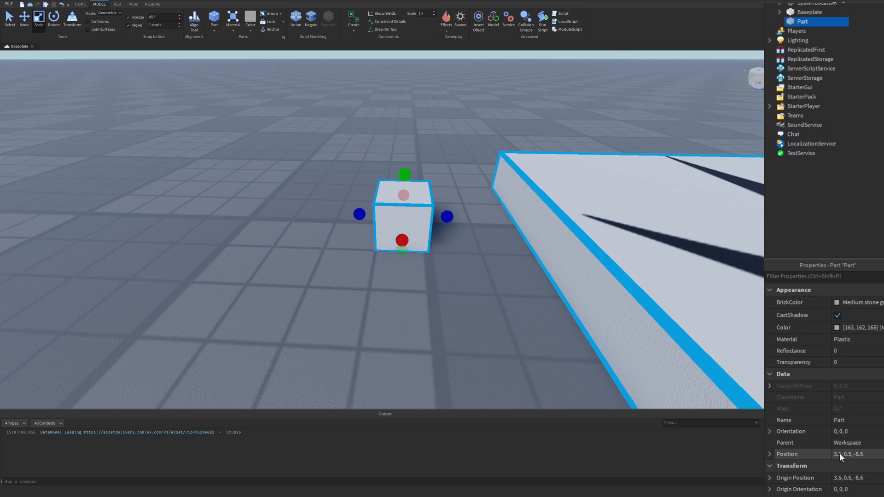
left_click(846, 455)
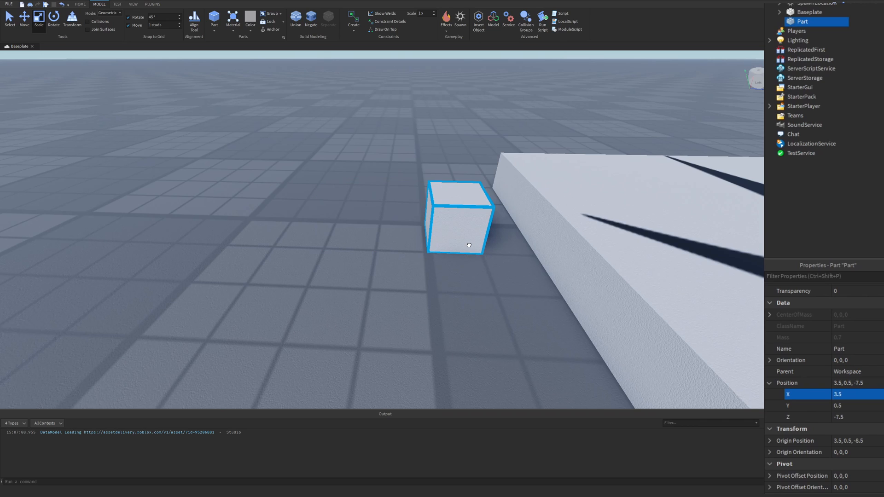
left_click(39, 16)
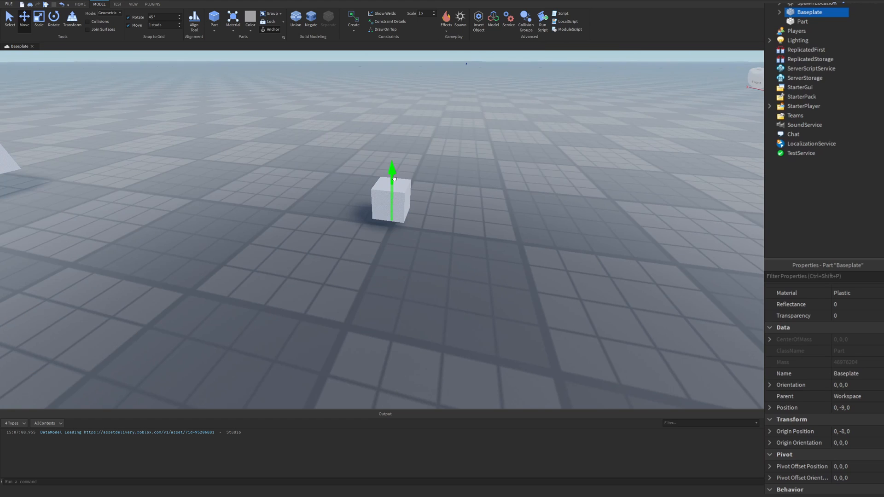
Deselect the baseplate and select the cube part, whose origin reads 0, 0, 0.
left_click(488, 203)
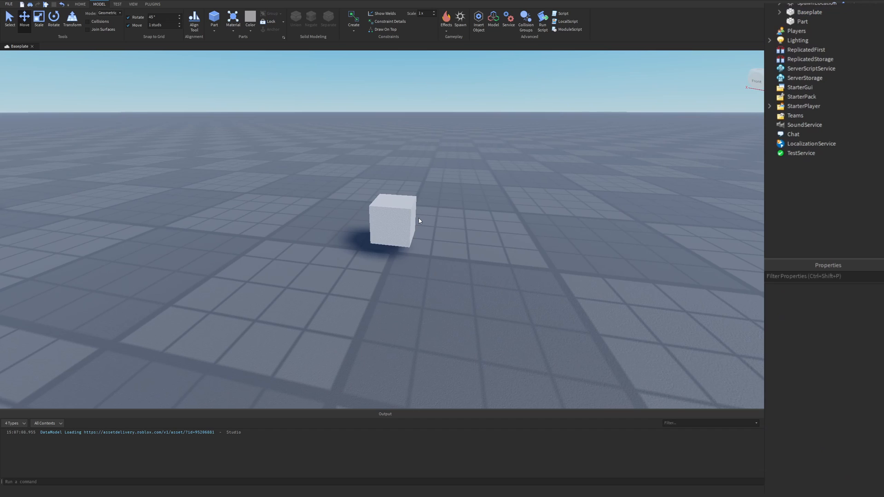
left_click(393, 220)
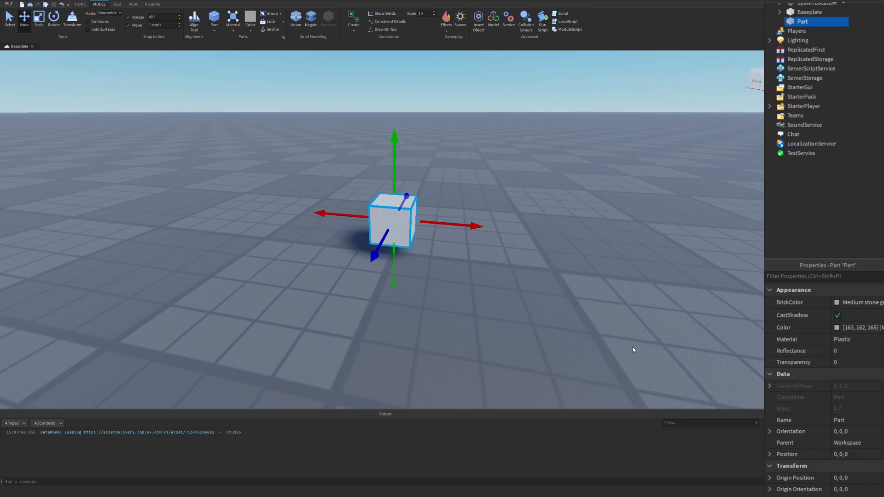
mouse_move(468, 219)
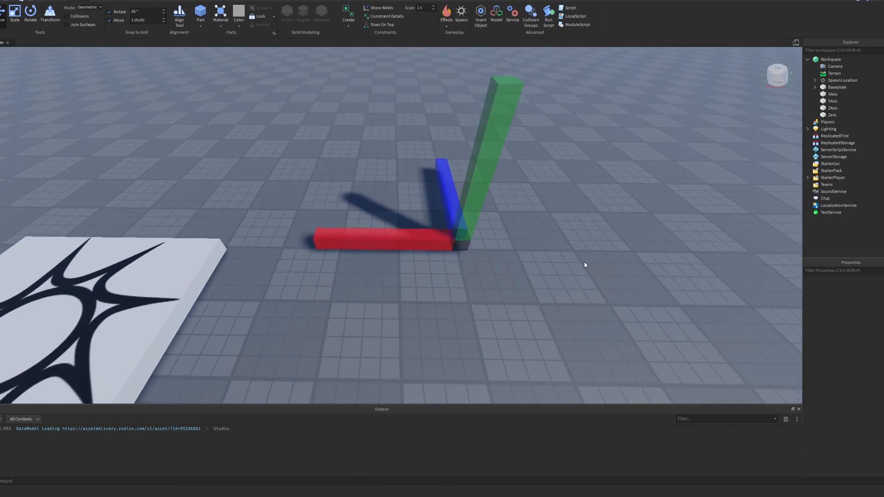
Insert a new part and drag it onto the Zero corner where the axis bars meet.
scroll("down", 3)
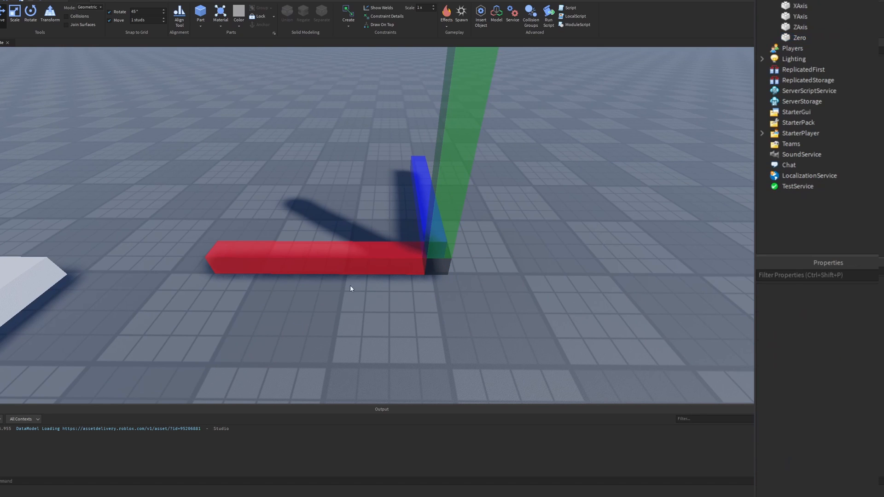
left_click(319, 202)
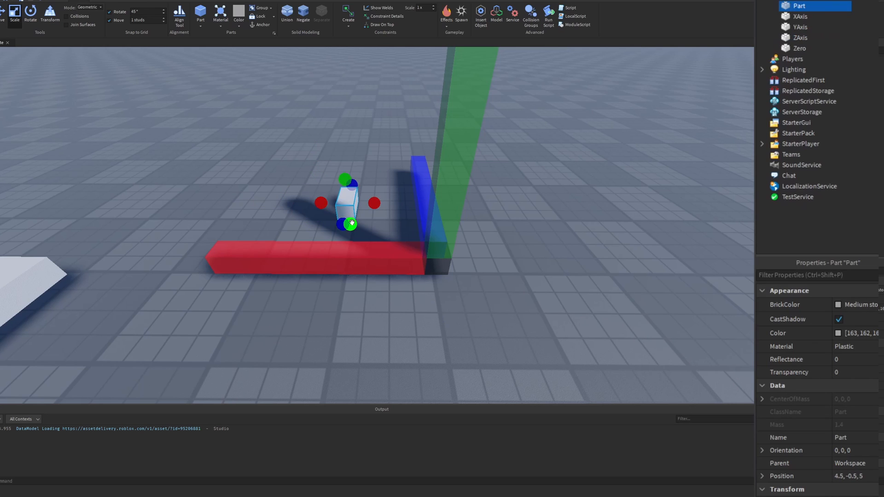
left_click_drag(349, 202, 412, 245)
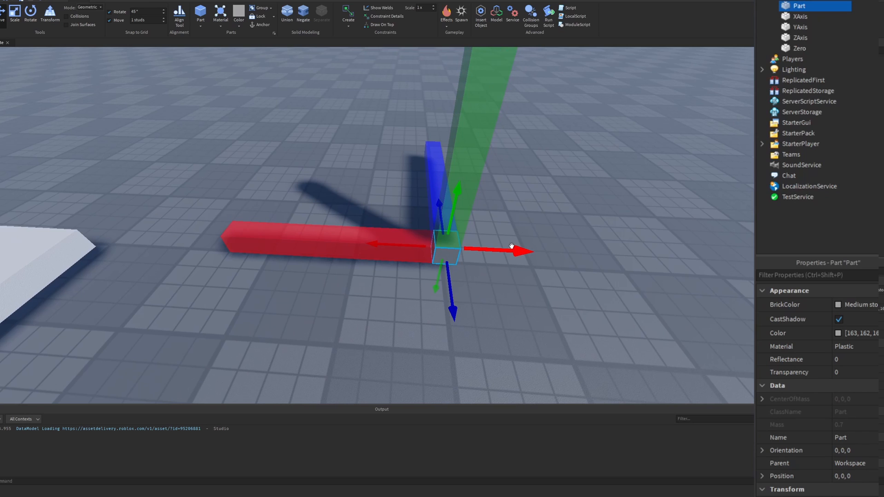
Slide the part along X, then two studs along the blue Z handle to position 0, 0, 2.
left_click_drag(510, 246, 493, 249)
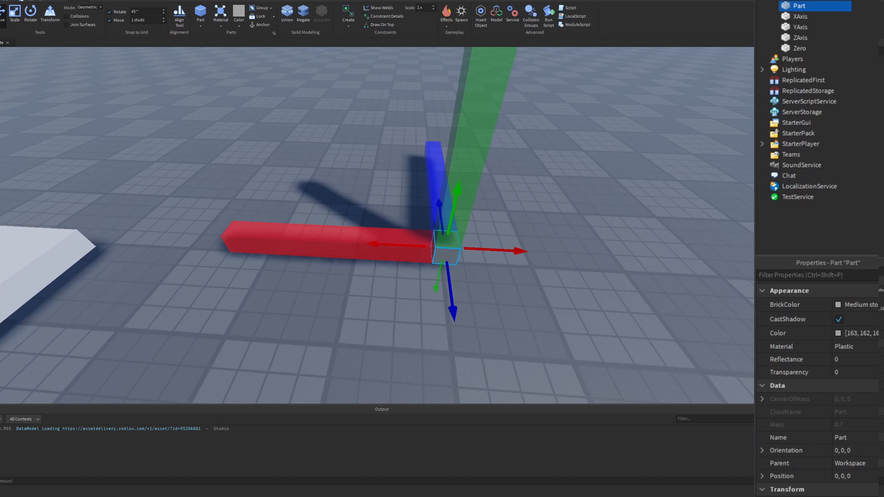
mouse_move(840, 487)
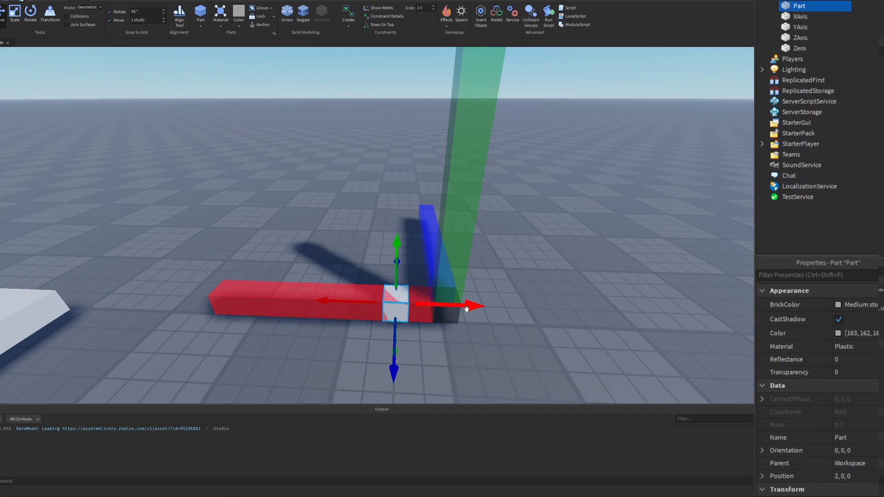
mouse_move(473, 310)
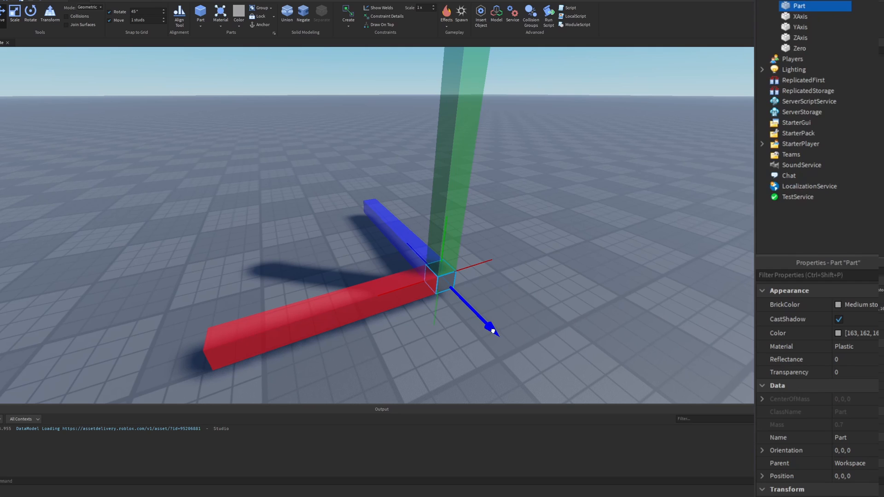
left_click_drag(492, 330, 484, 313)
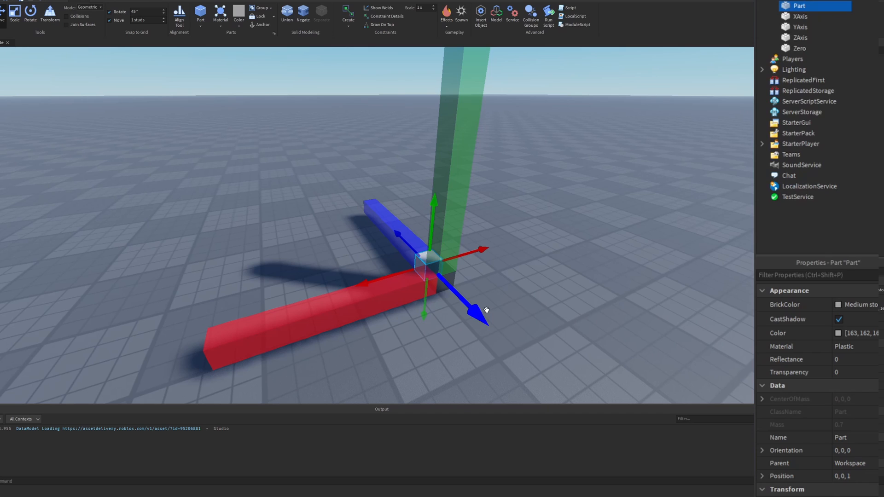
left_click_drag(486, 311, 473, 310)
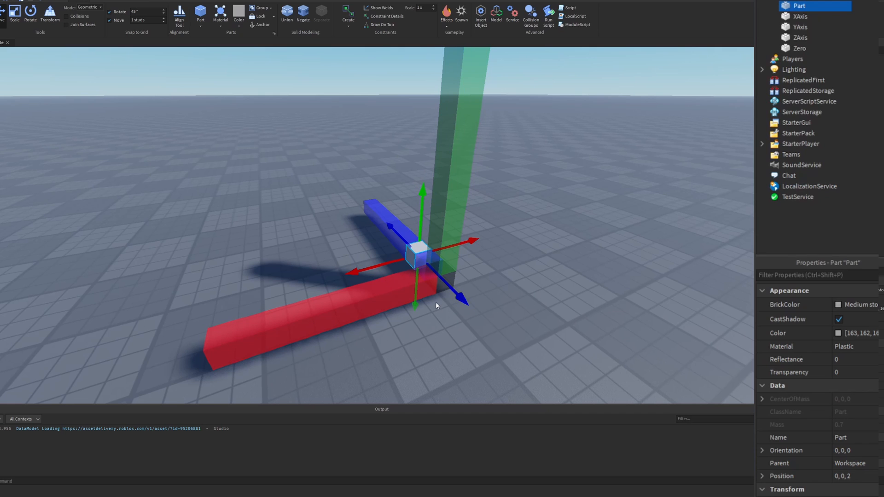
mouse_move(358, 240)
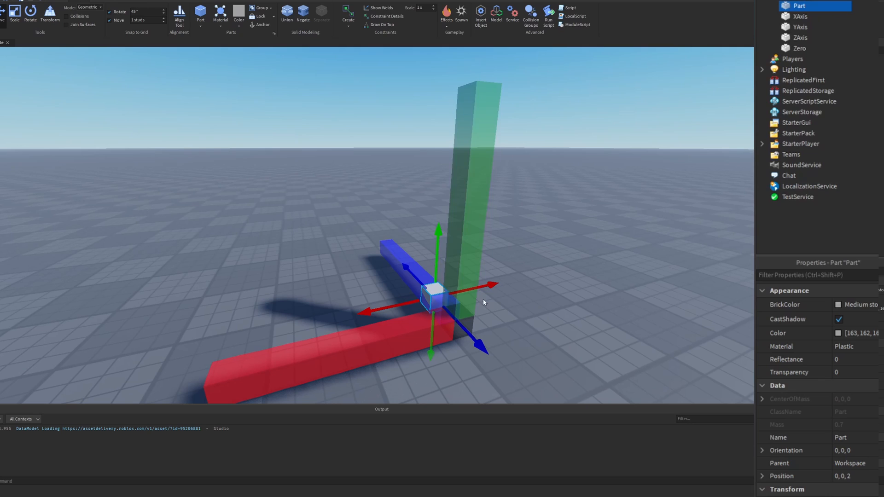
mouse_move(438, 229)
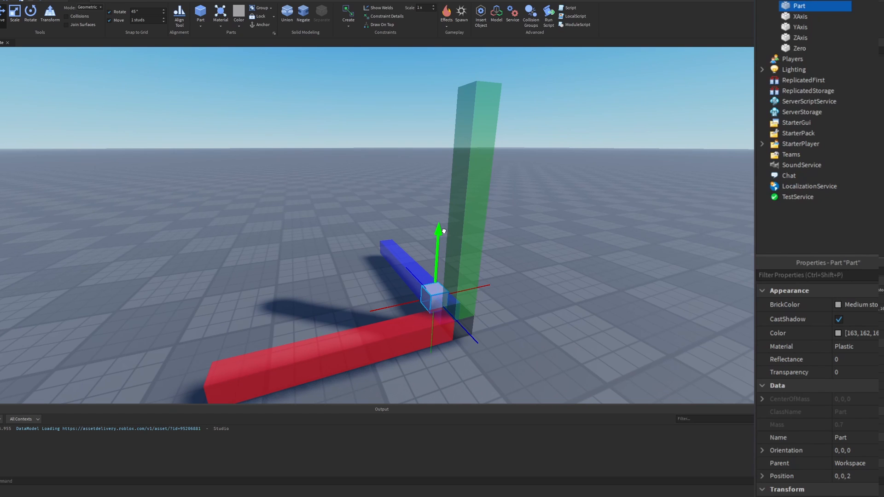
Raise the part one stud to 2, 1, 2 and select the Zero and YAxis markers in Explorer.
left_click_drag(438, 229, 438, 200)
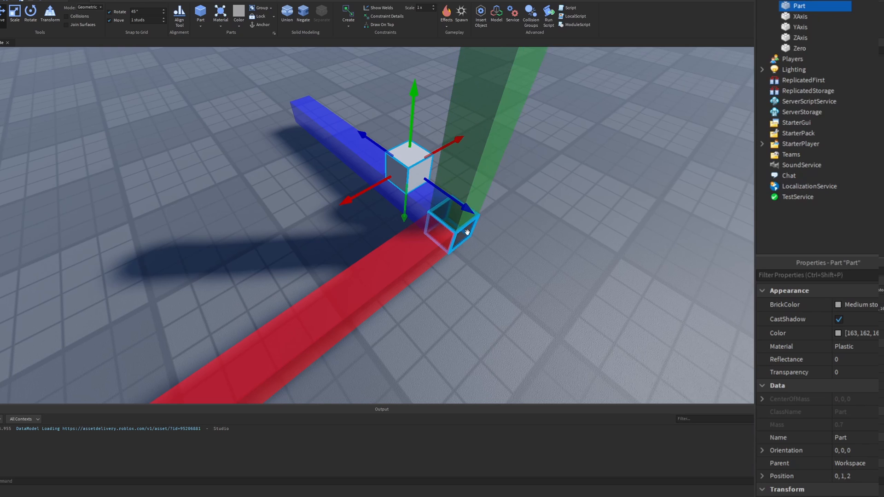
left_click(800, 48)
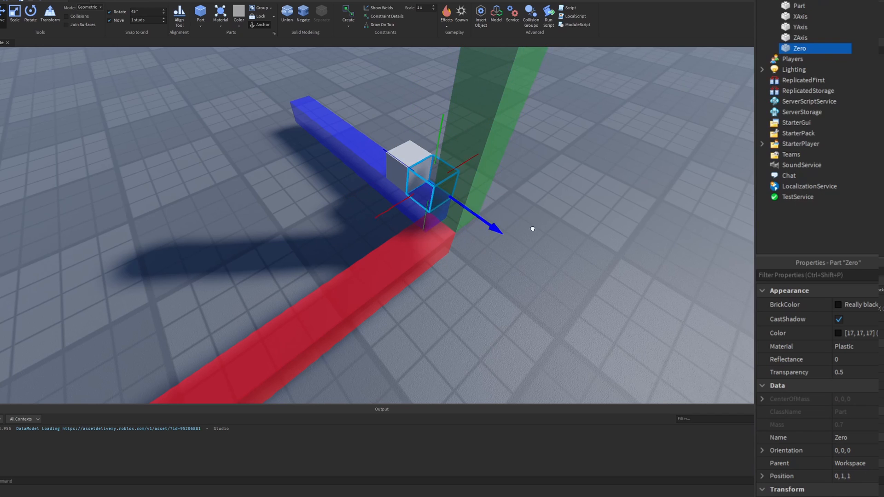
left_click(800, 27)
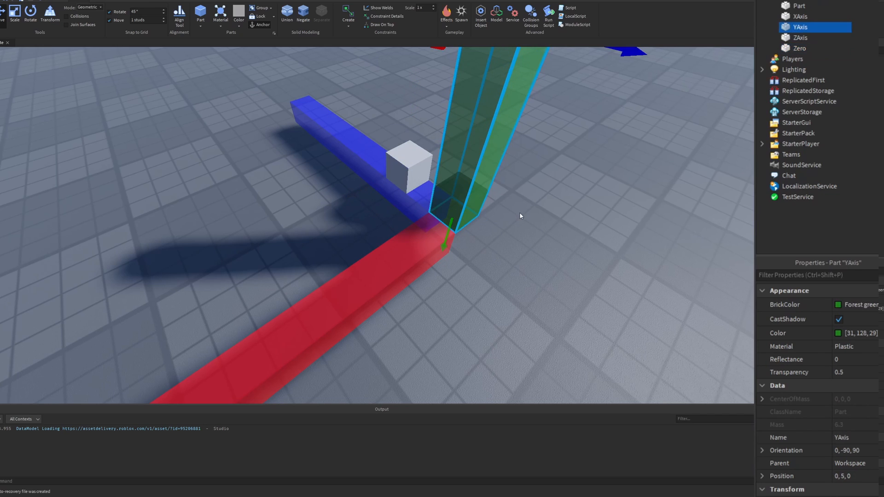
left_click(800, 48)
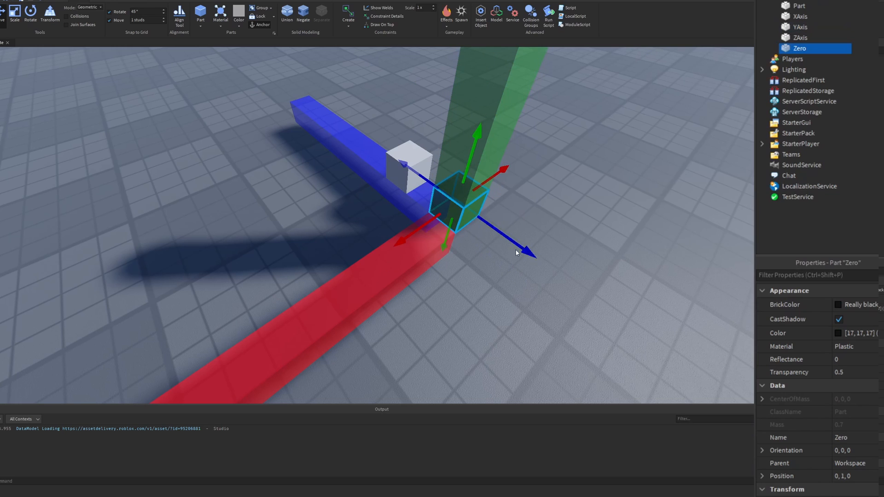
mouse_move(496, 195)
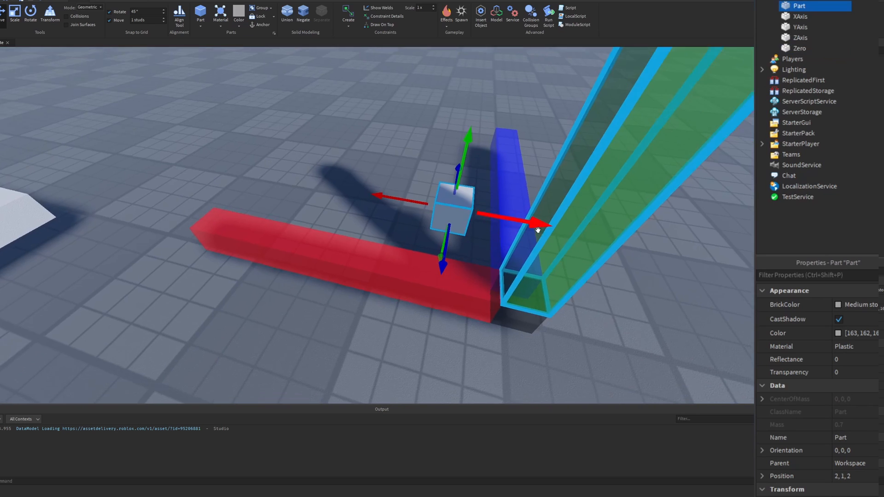
Move the part along X to 0, -1, 0 and -6, 0, 0, then back to the origin.
left_click_drag(536, 229, 396, 248)
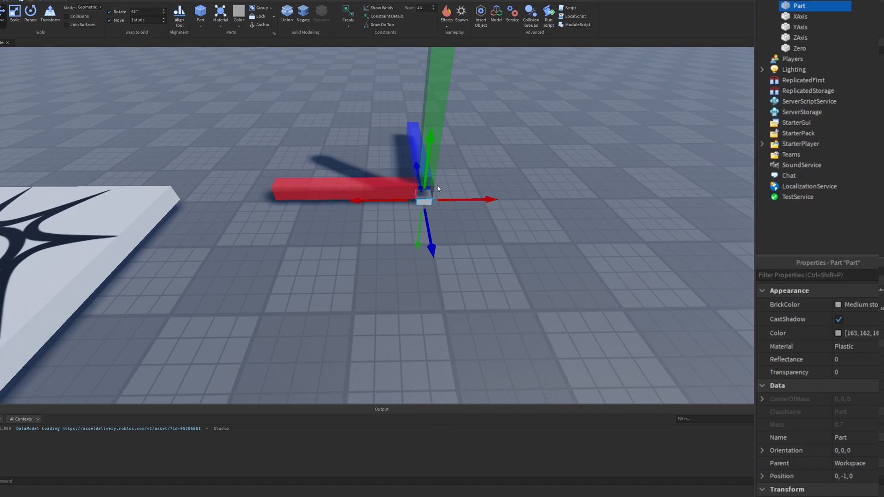
left_click(338, 191)
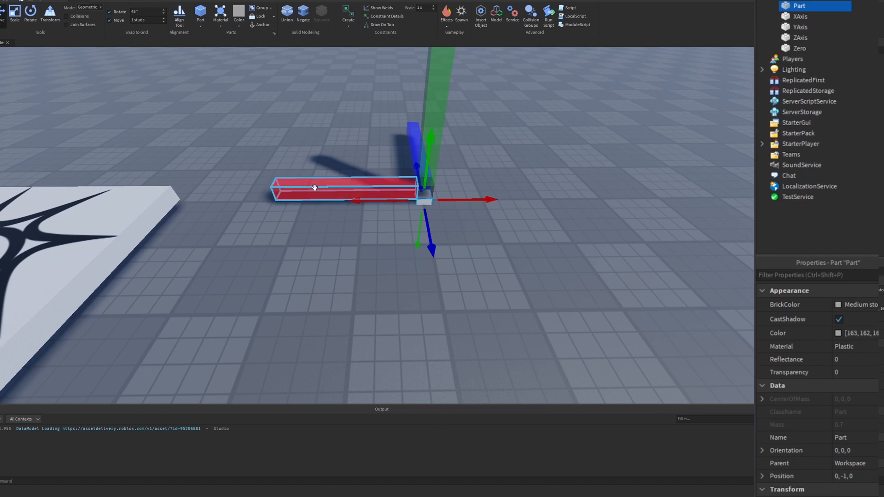
left_click(248, 205)
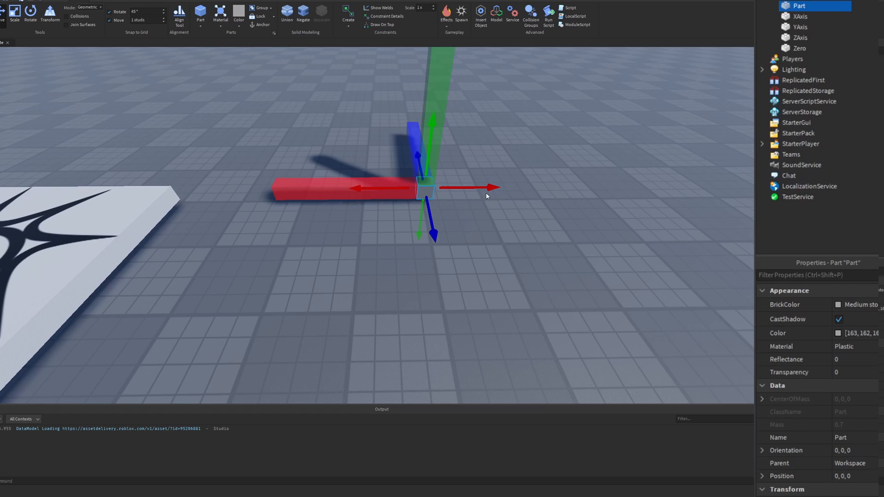
left_click_drag(500, 187, 581, 190)
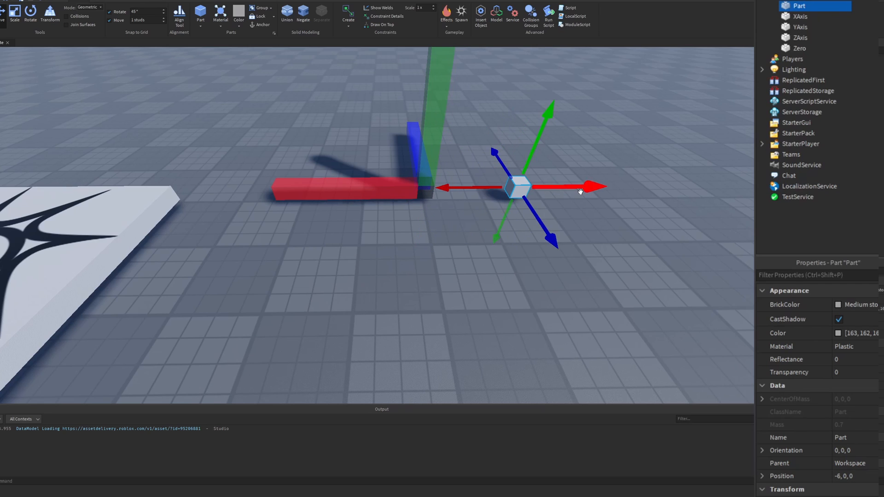
left_click_drag(587, 187, 500, 188)
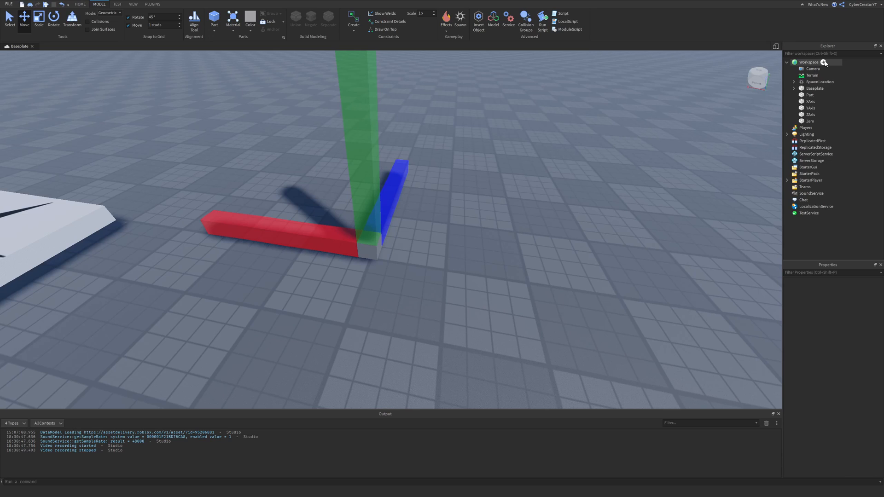
Add a Script to Workspace declaring local vector = Vector3.new(4,4,4).
left_click(823, 62)
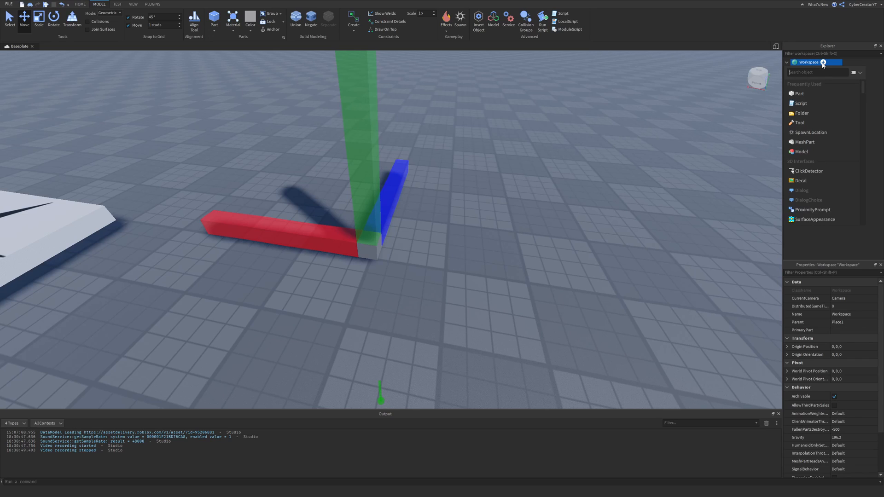
left_click(788, 62)
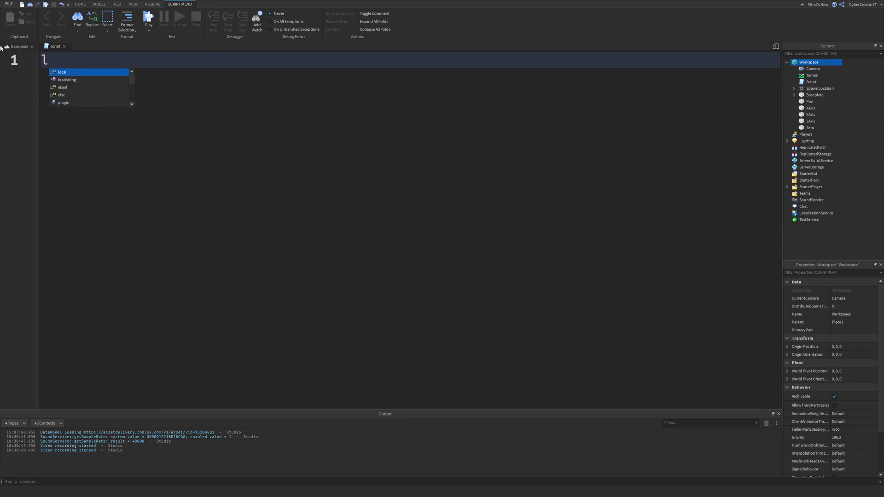
type("local")
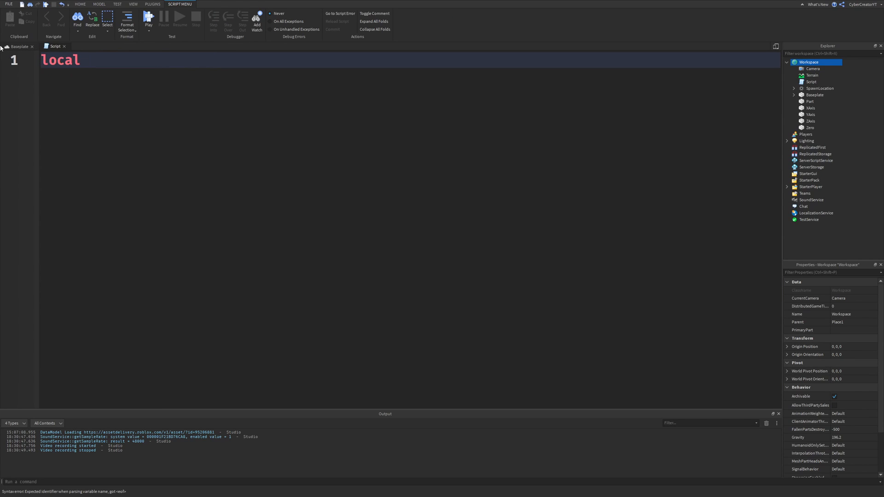
type("vector = Vector3")
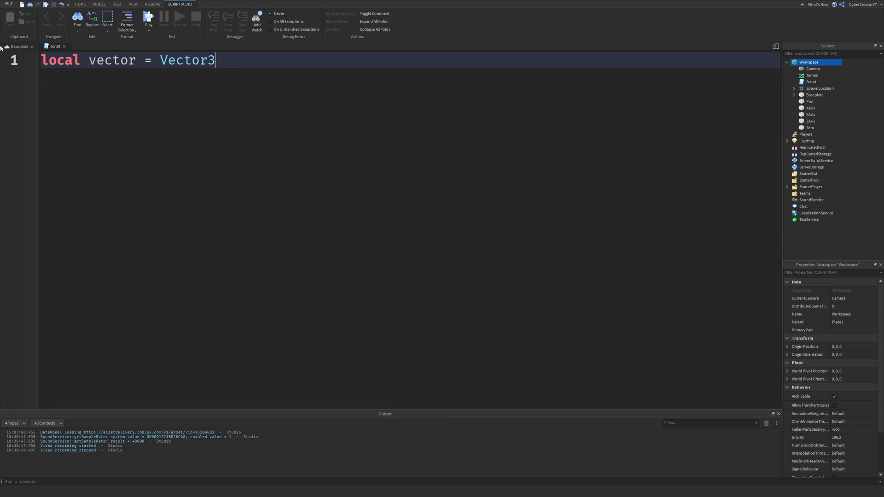
type(".new")
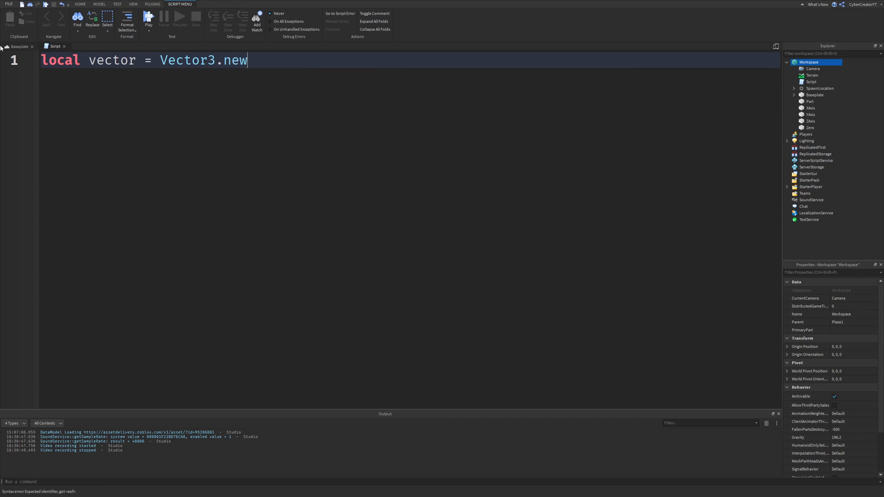
type("()")
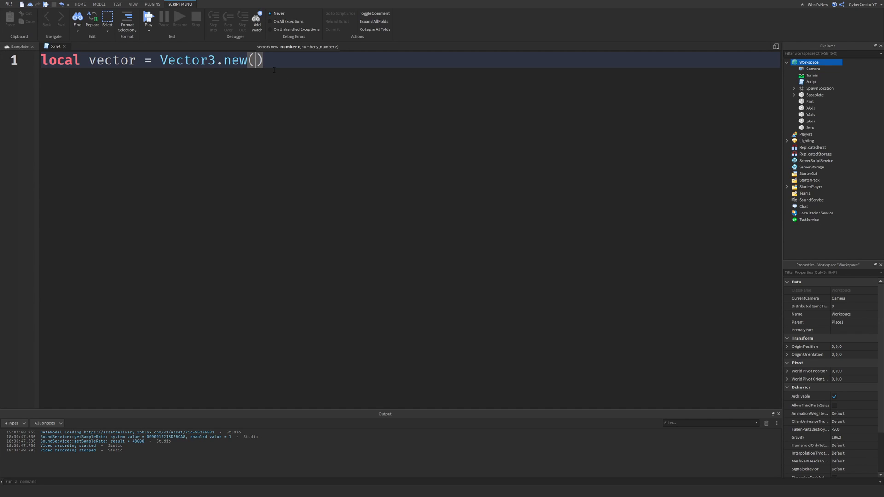
type("4,4,4")
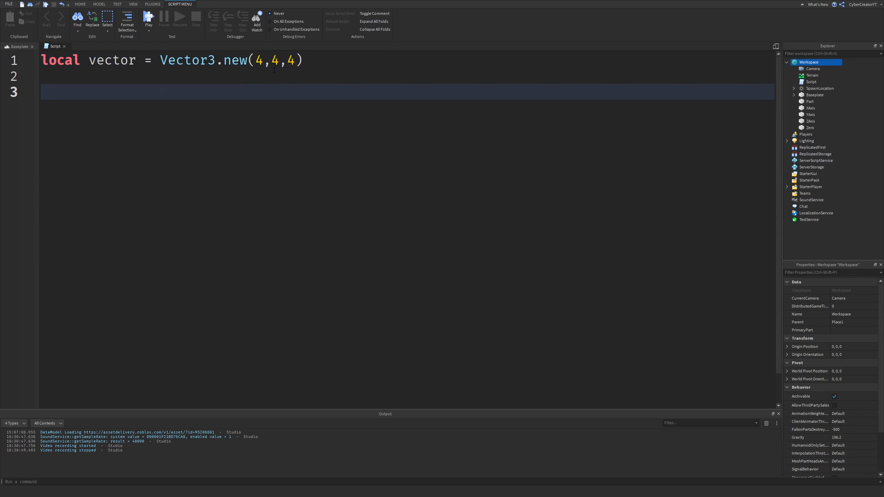
Create a new Part with Instance.new, set its Size to vector and Parent to workspace.
type("local part =")
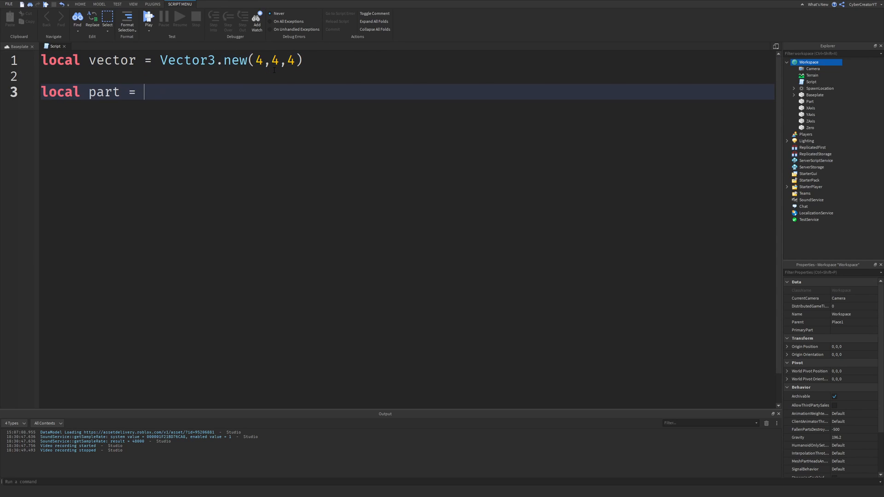
type("Instance.new(\"Part")
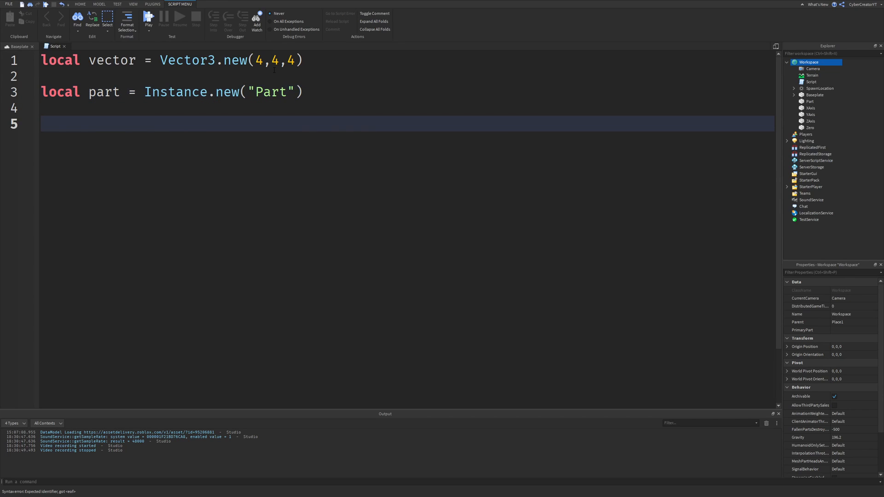
type("part.Size =")
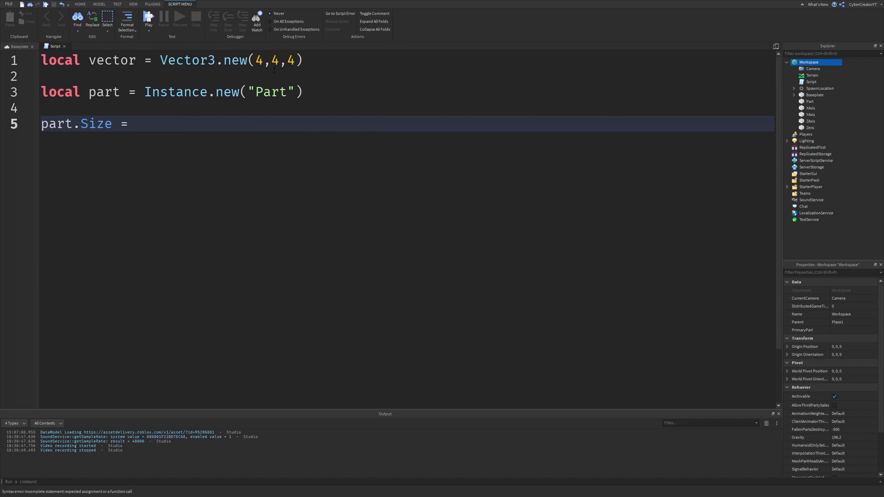
type("vec")
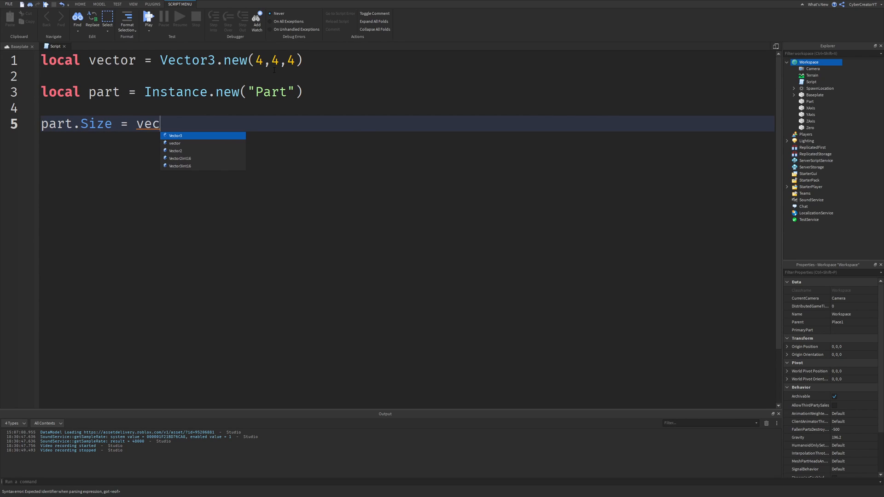
type("tor")
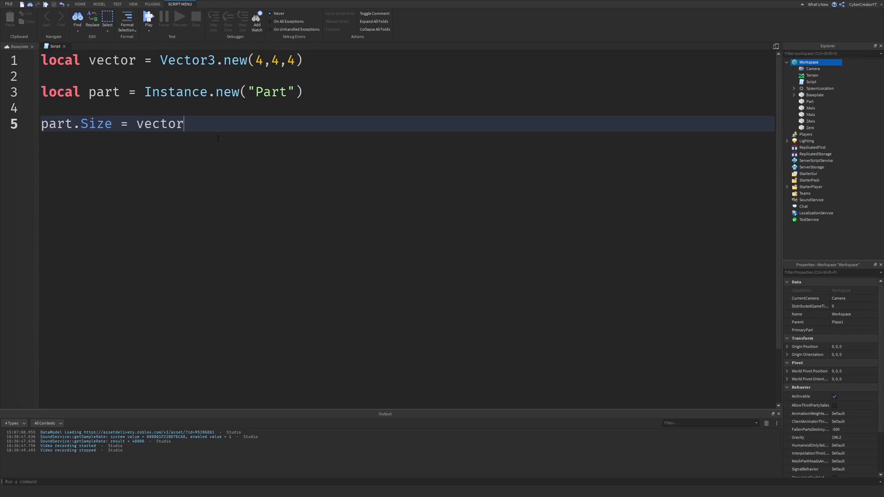
type("part.")
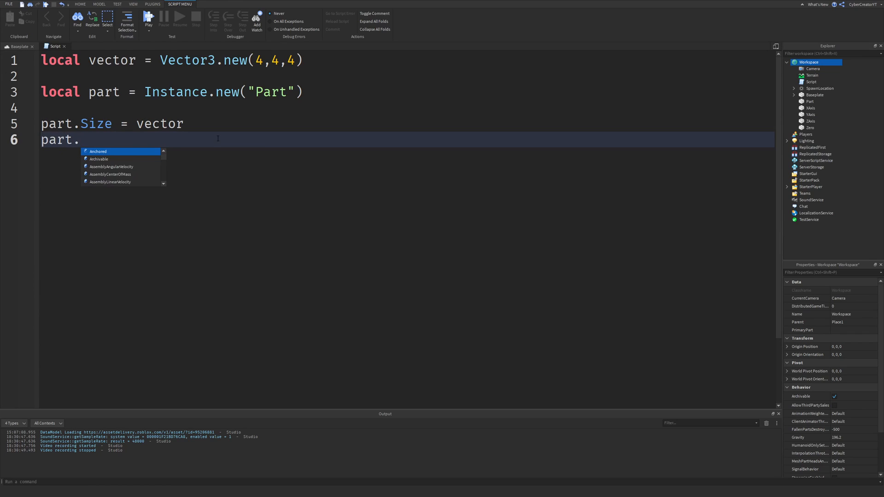
type("Parent = W")
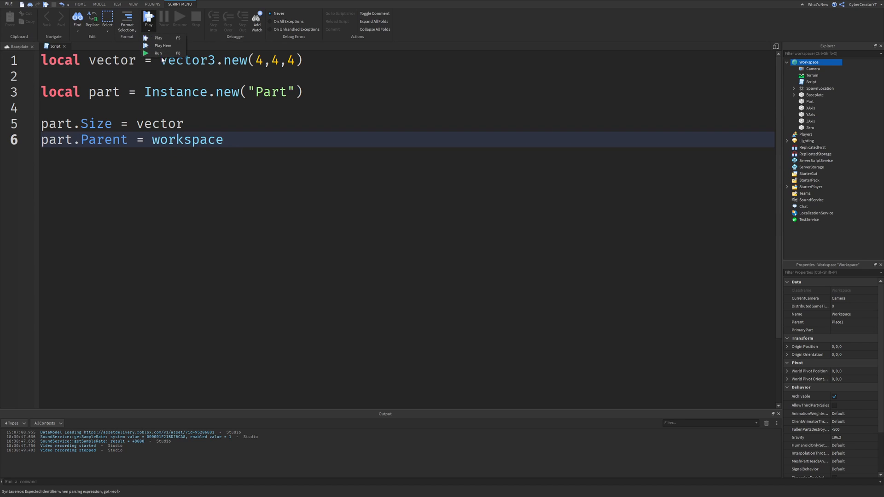
Run the script to spawn the 4×4×4 block, then stop and return to the script.
left_click(159, 38)
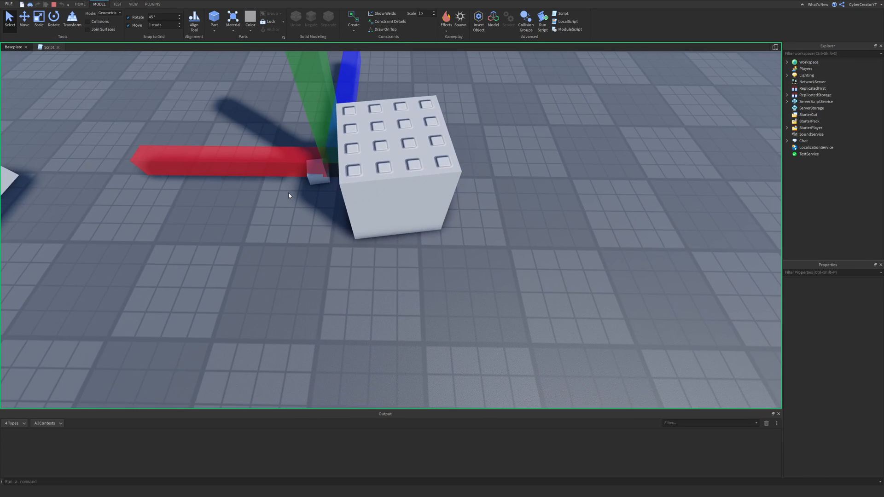
left_click(50, 46)
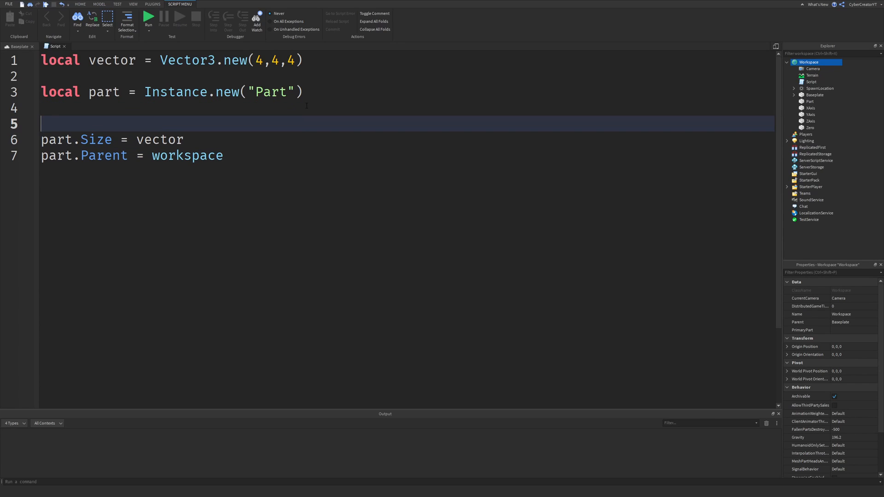
Try Size as vector * 3 and * 2 with a test run, then change it to vector + vector.
type("vector")
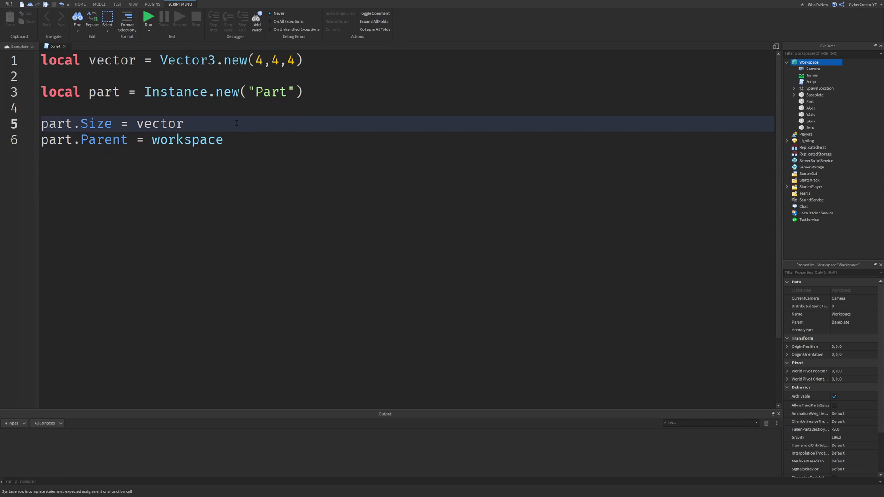
type("* 3")
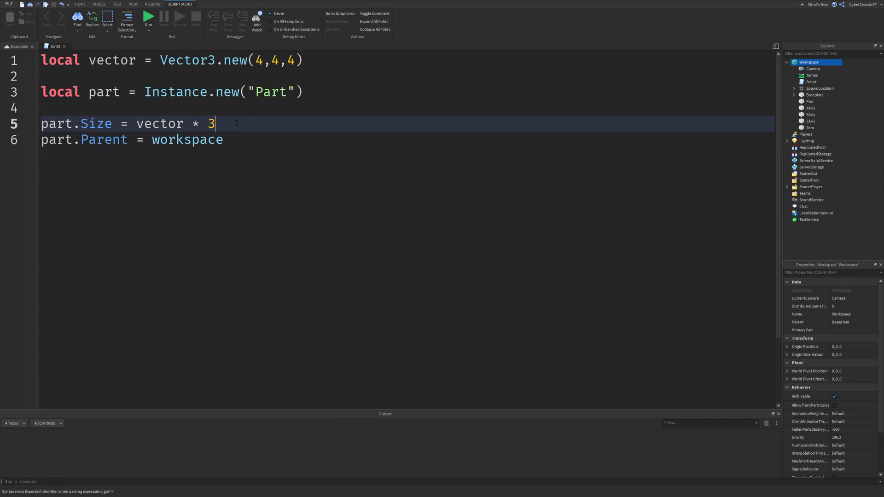
type("2")
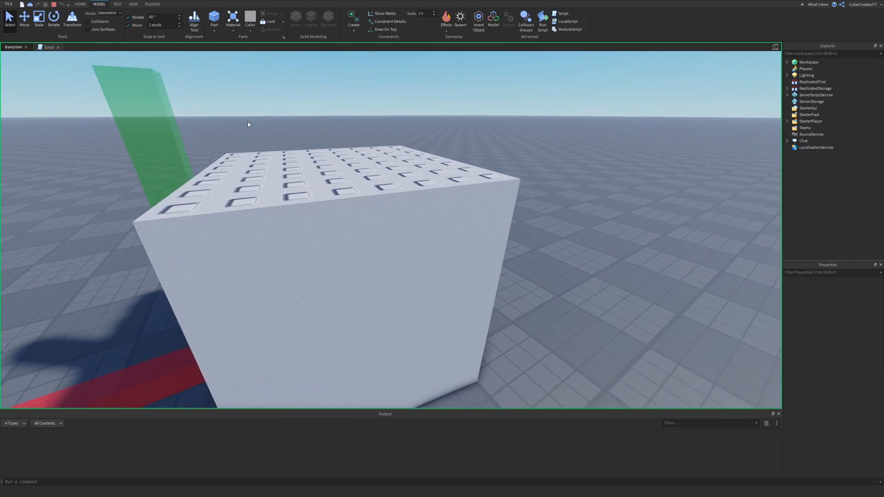
left_click(50, 47)
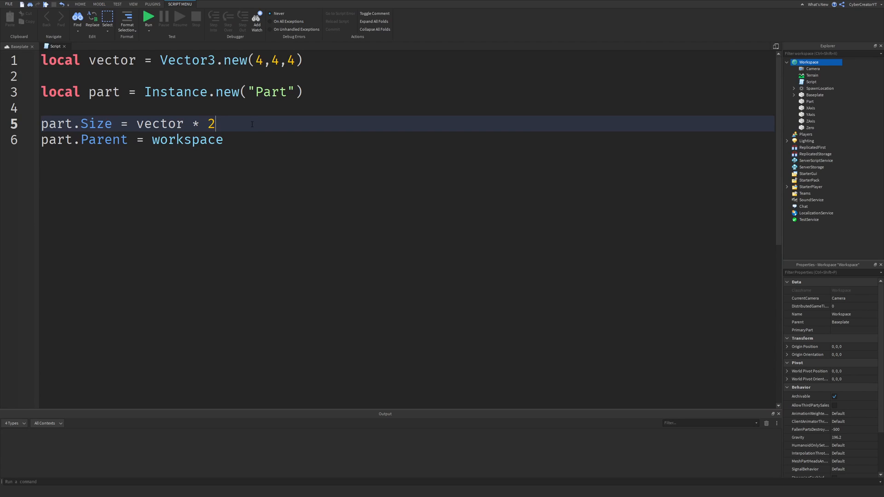
key("BackSpace")
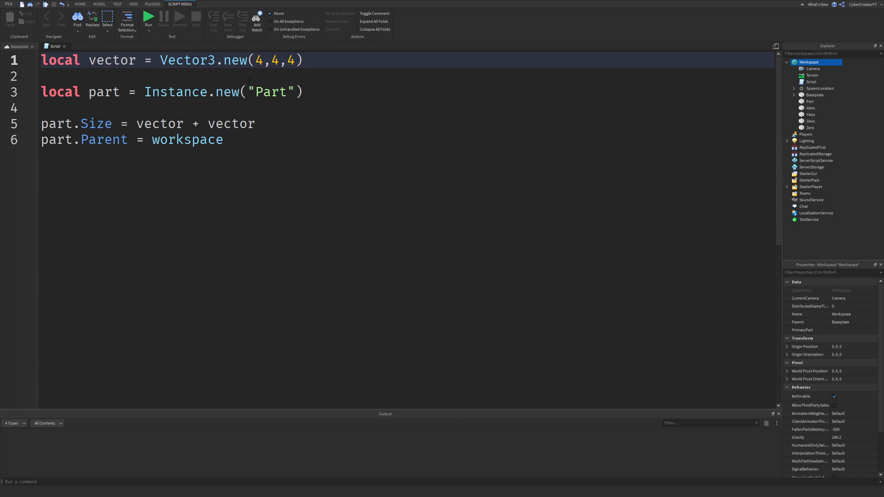
Change line 1 to Vector3.new(4,1,2) and move the cursor to the end of the script.
type("1")
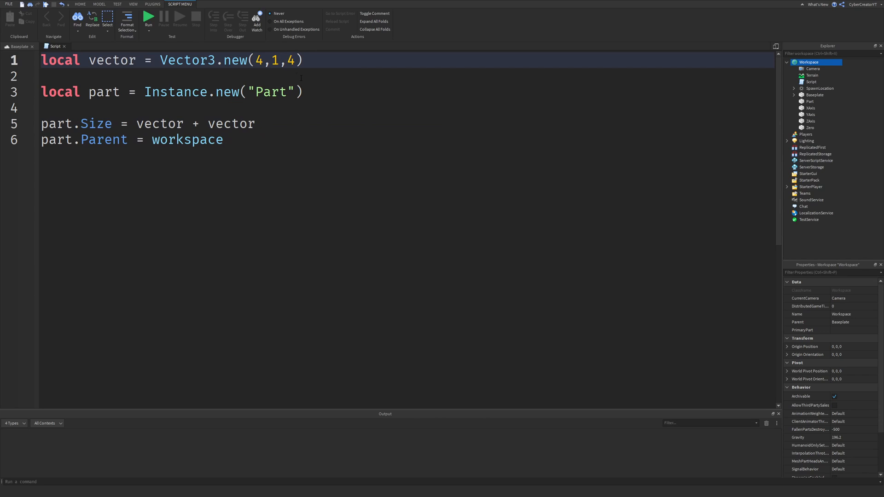
type("2")
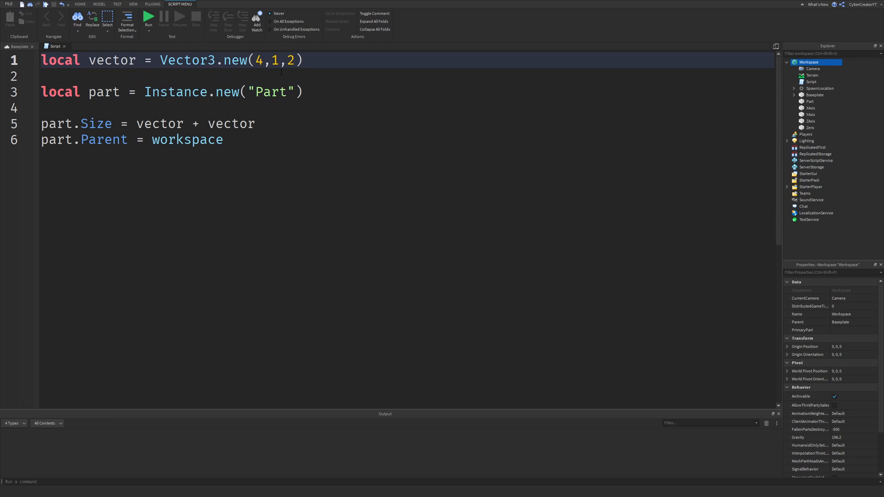
left_click(14, 47)
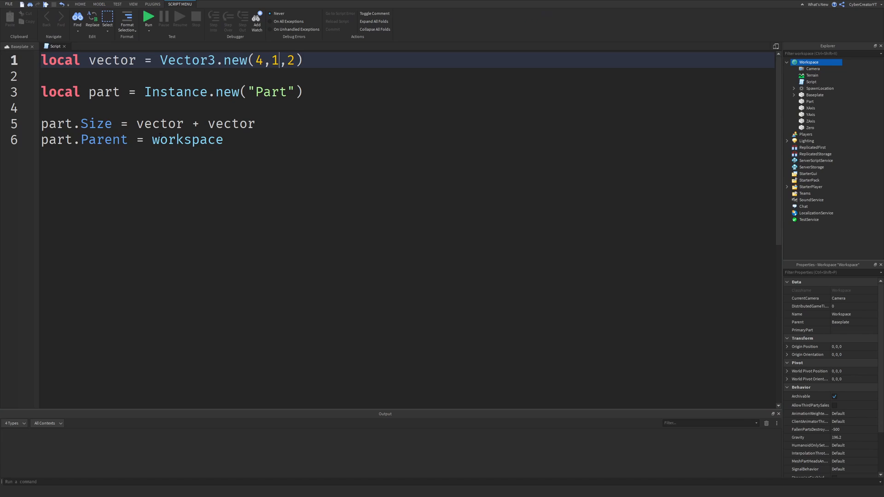
left_click_drag(175, 60, 303, 60)
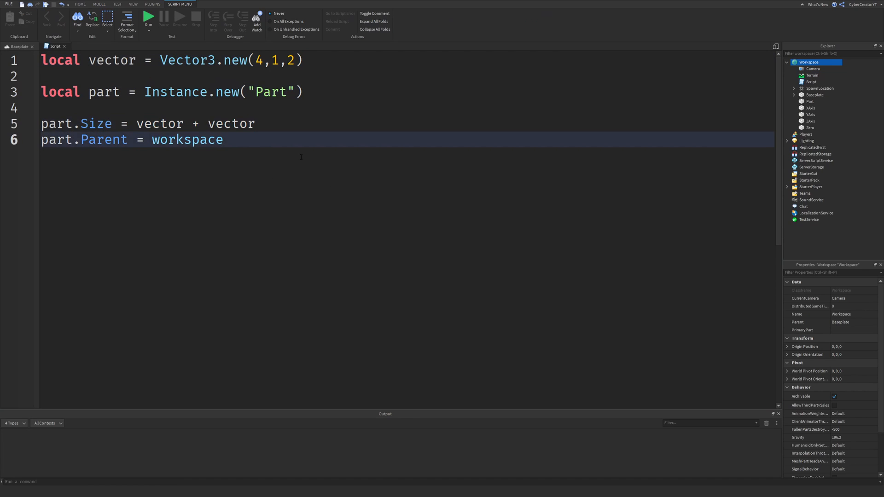
left_click(224, 140)
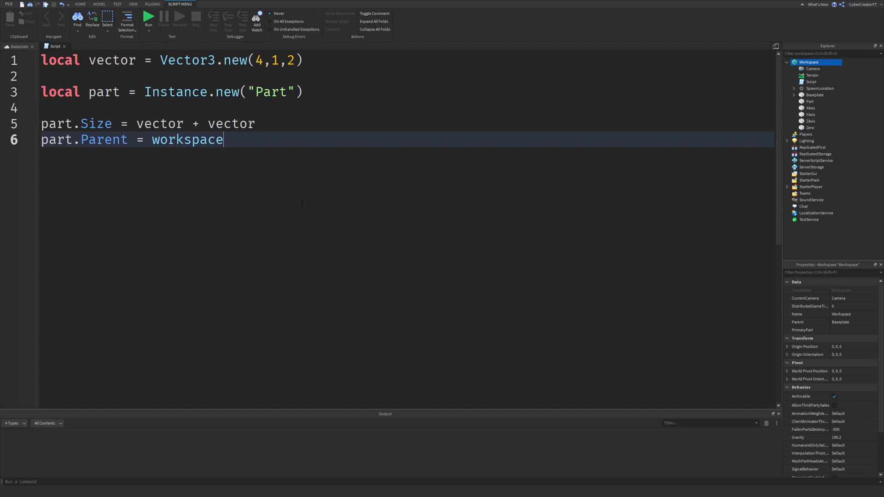
Add a final line print(part.Size.X), then select the first vector value on line 1.
type("print(")
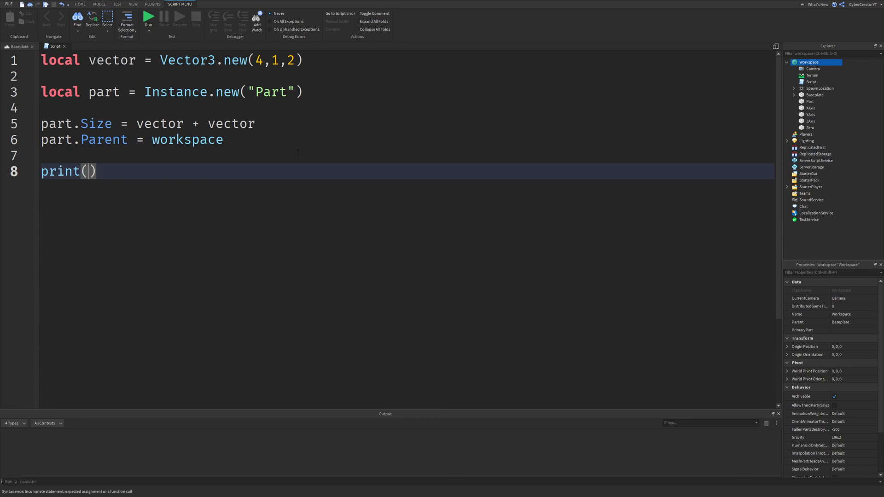
type("p")
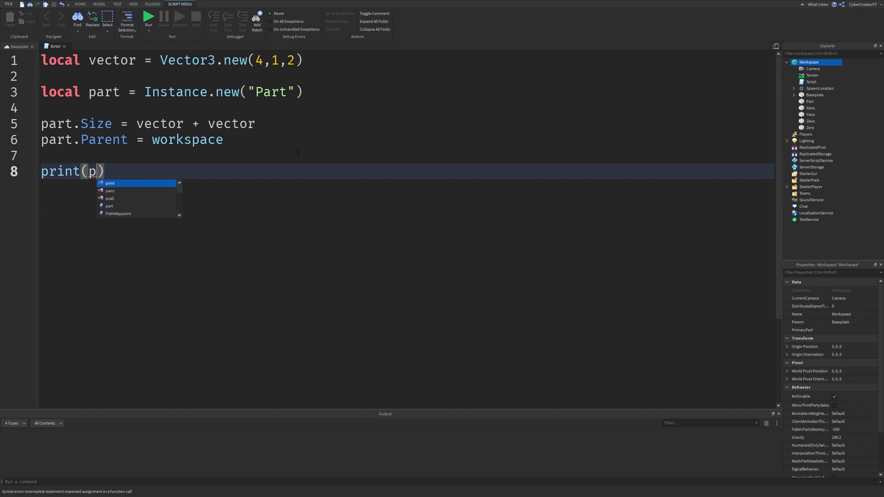
key("Backspace")
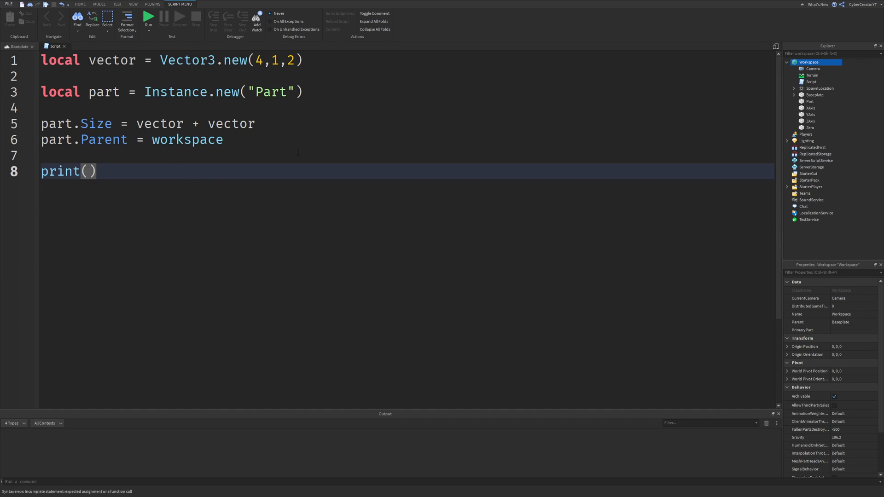
type("part.")
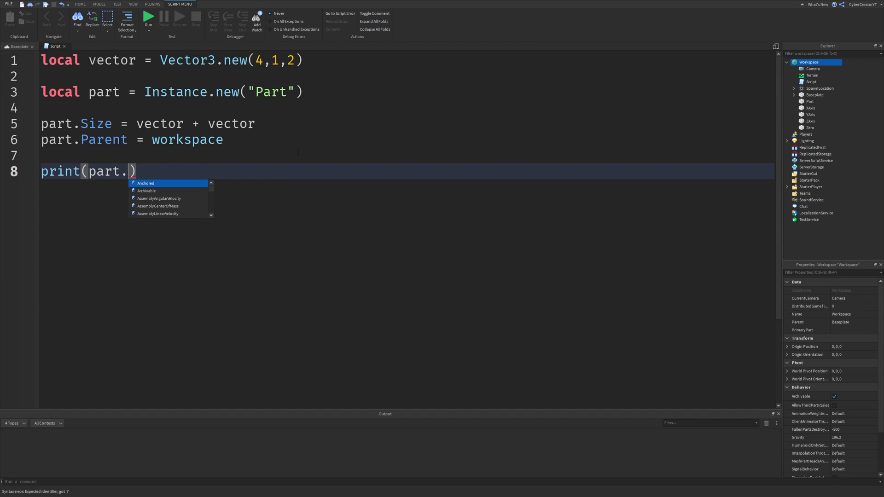
type("Size.")
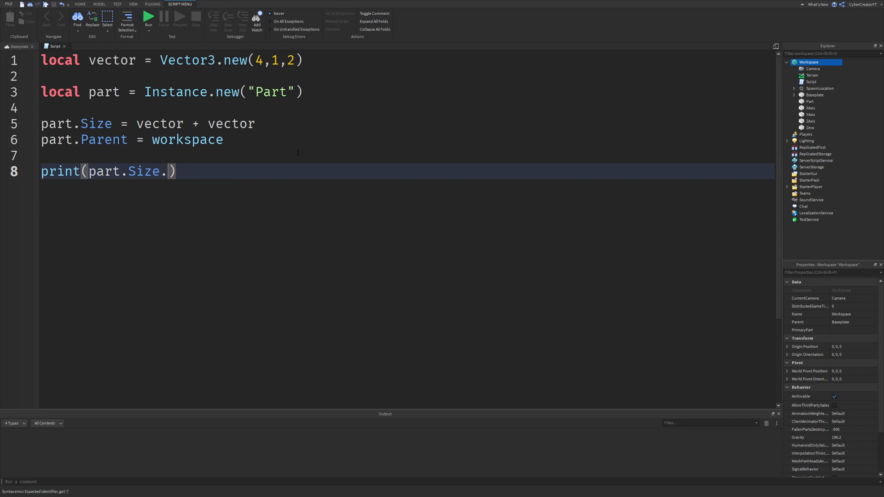
type("X")
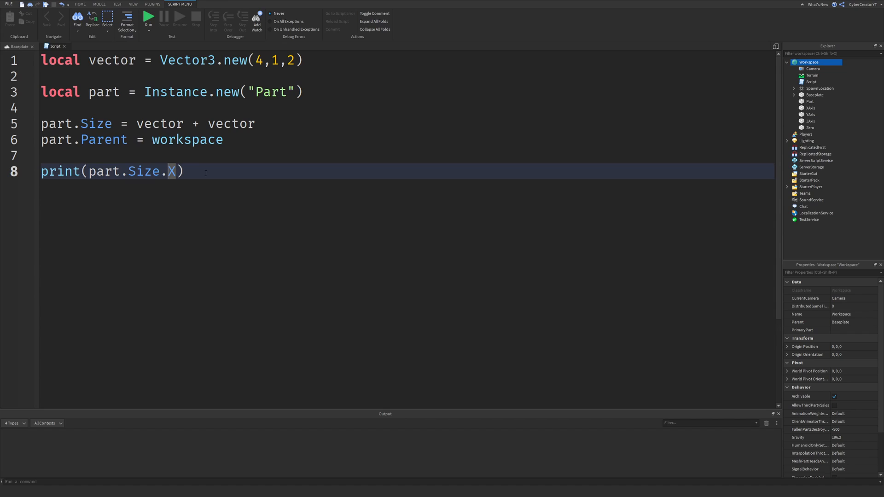
mouse_move(207, 228)
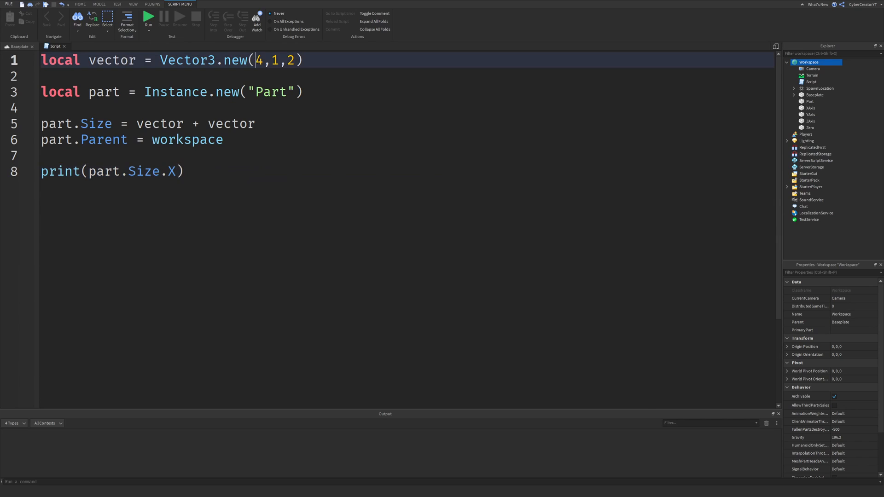
double_click(258, 60)
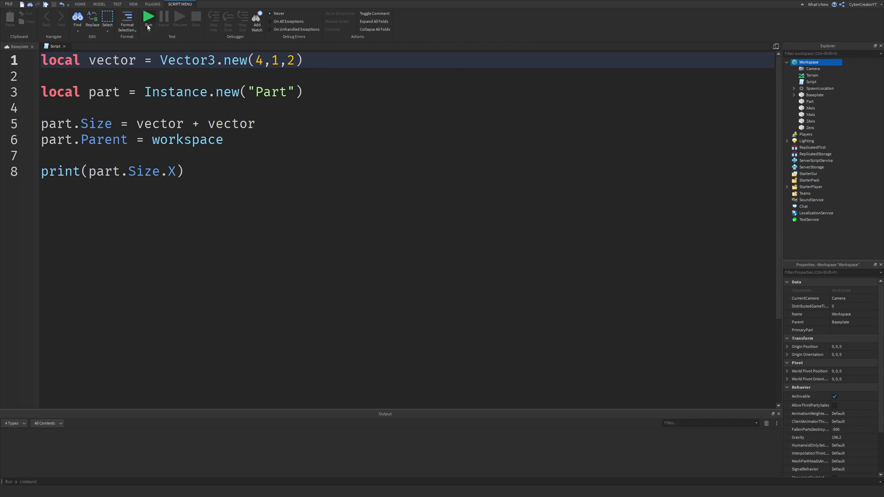
Run the test showing the 8x2x4 part and 8 in Output, stop it, and select the 4 on line 1.
left_click(147, 17)
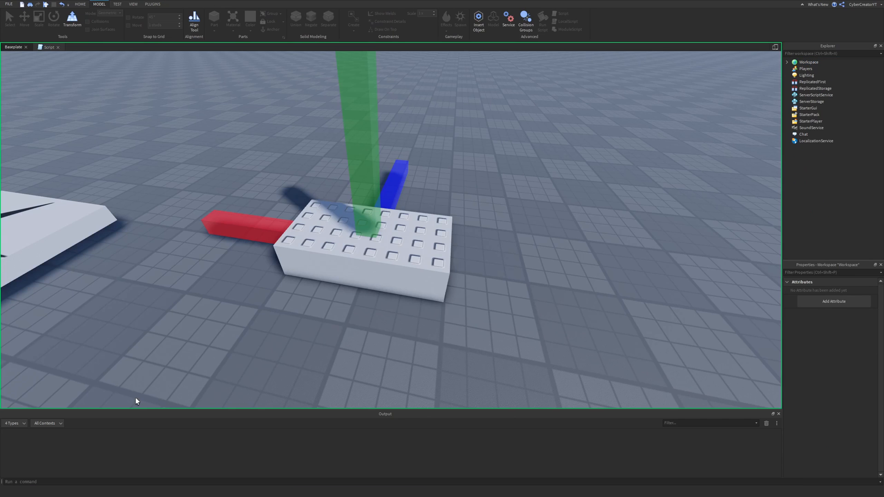
left_click(543, 21)
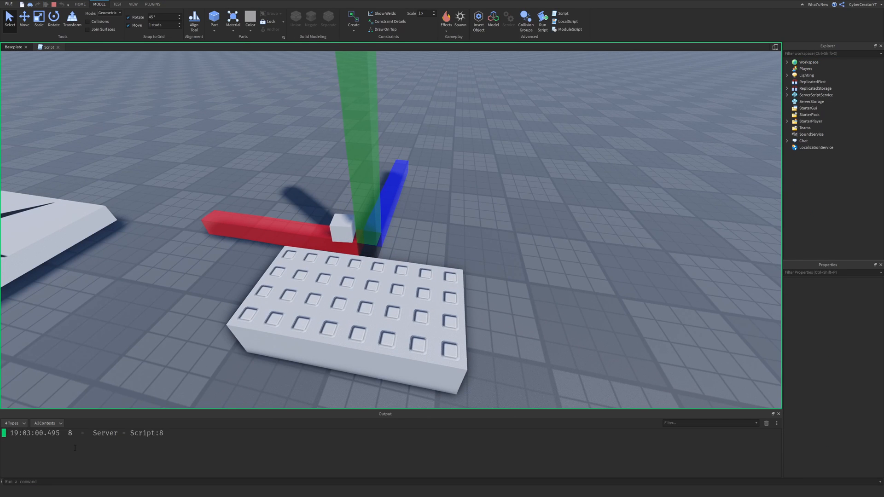
left_click(50, 47)
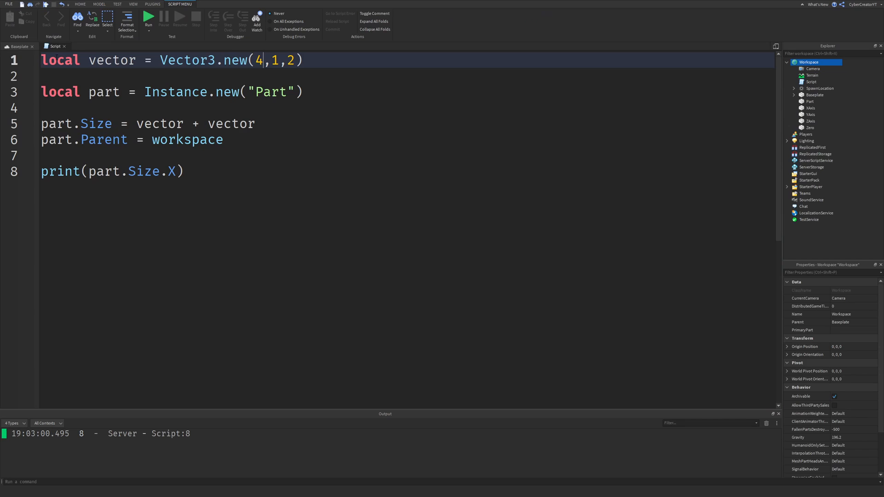
double_click(259, 61)
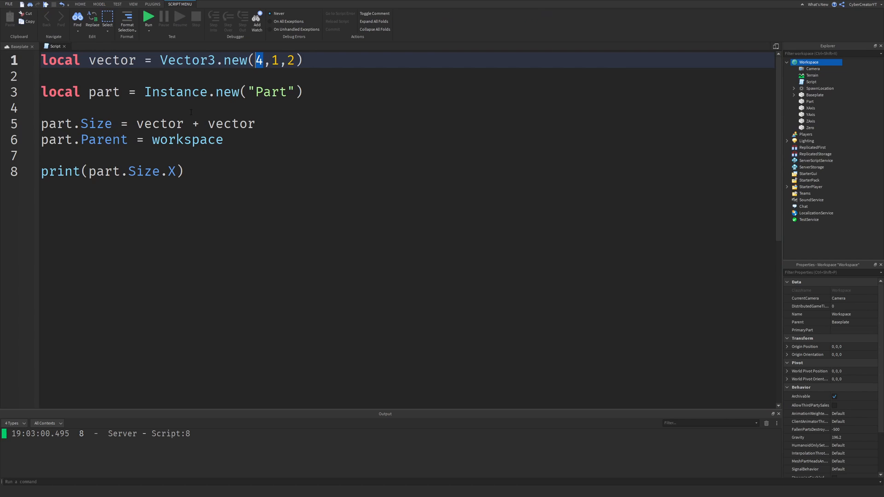